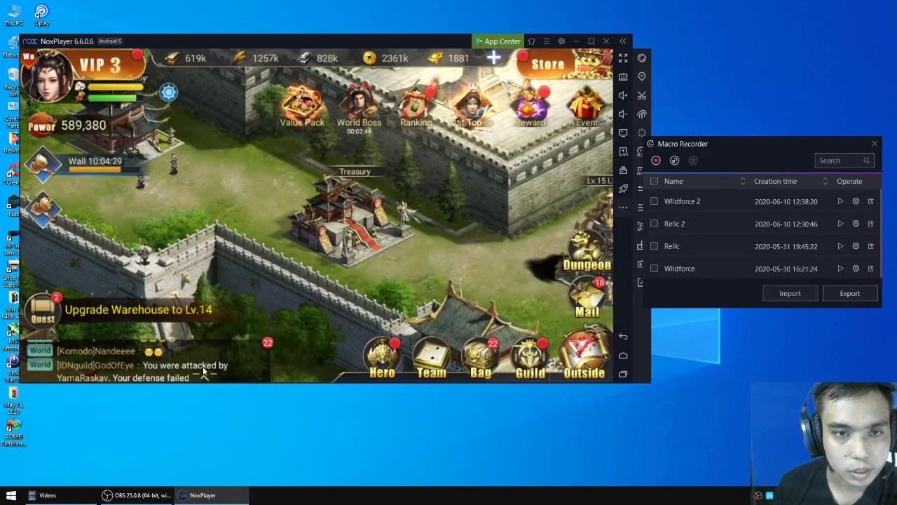
mouse_move(233, 360)
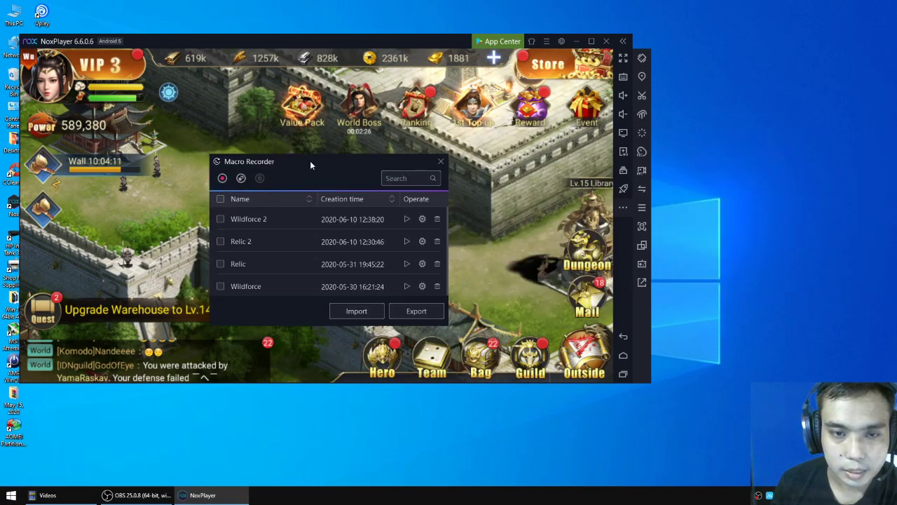
- Place the macro list beside the game and switch to the world map
left_click(441, 161)
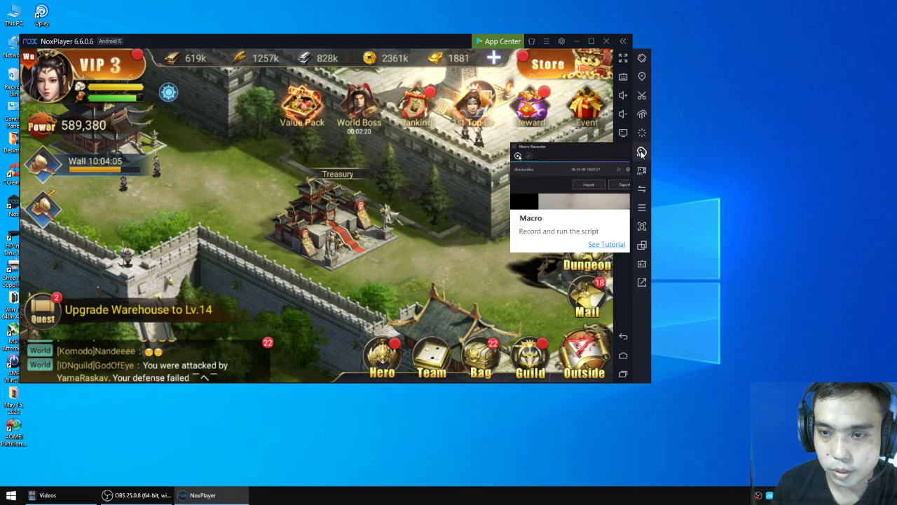
left_click(642, 152)
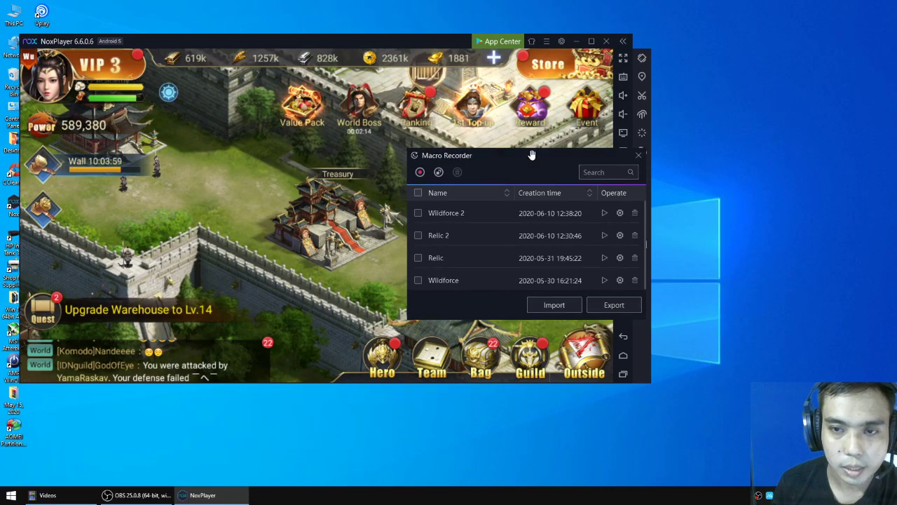
left_click_drag(532, 155, 775, 147)
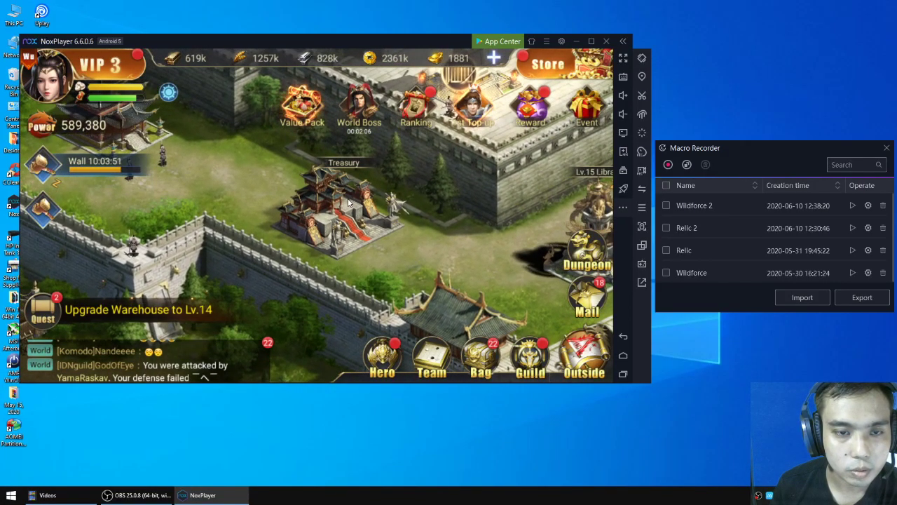
left_click(344, 210)
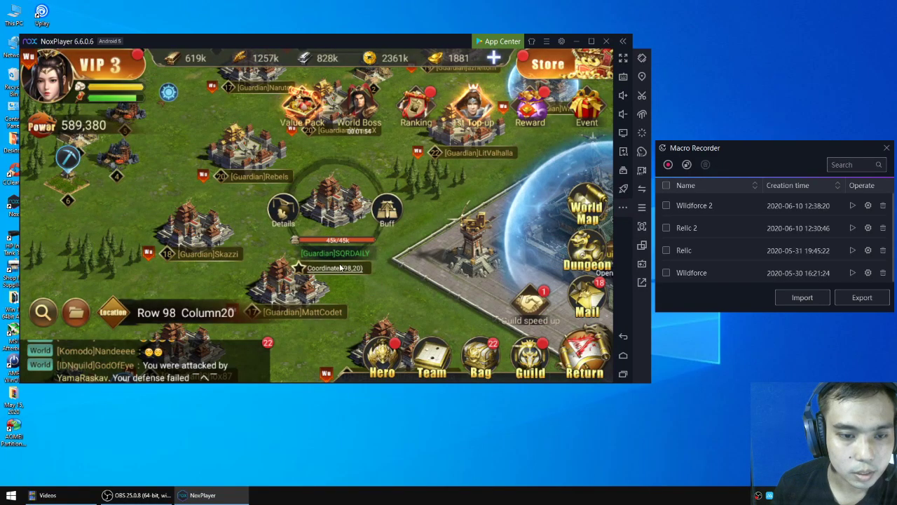
mouse_move(349, 274)
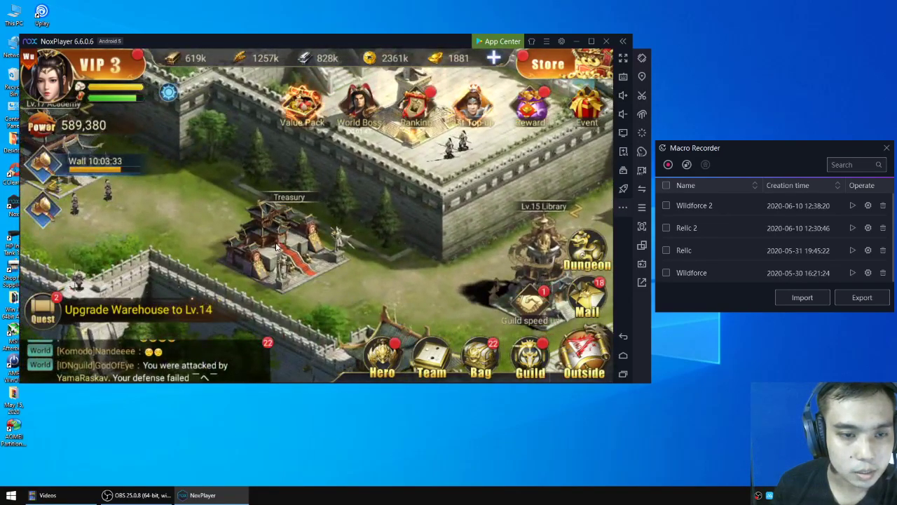
- In the Treasury, check the Elbaite obtain method and switch to MT.Wu's relics
left_click(288, 238)
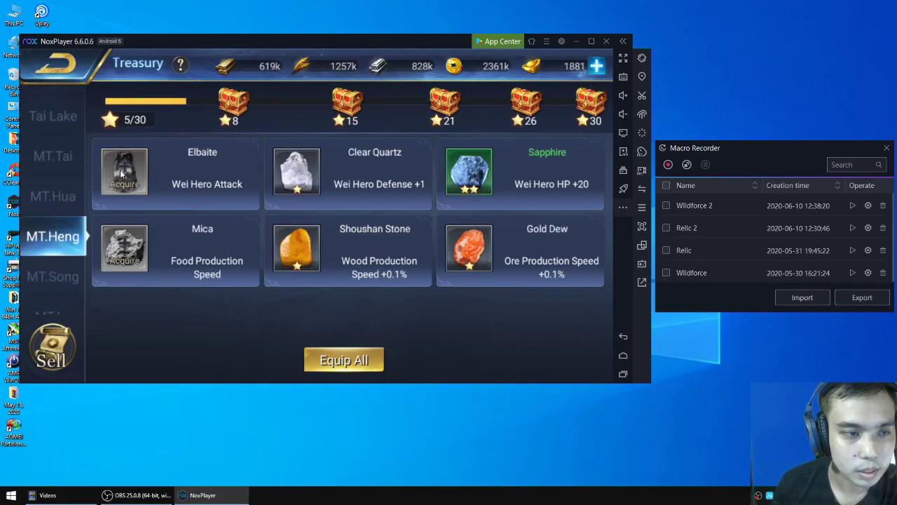
left_click(124, 171)
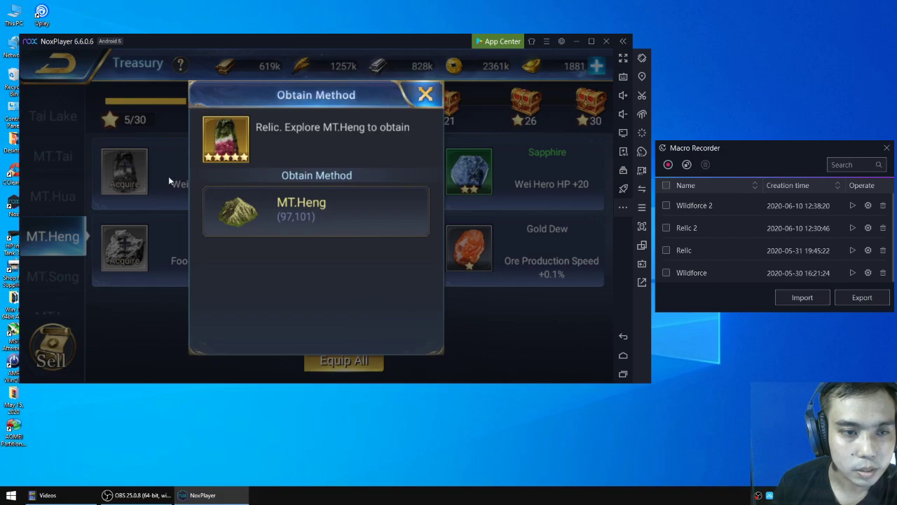
mouse_move(294, 226)
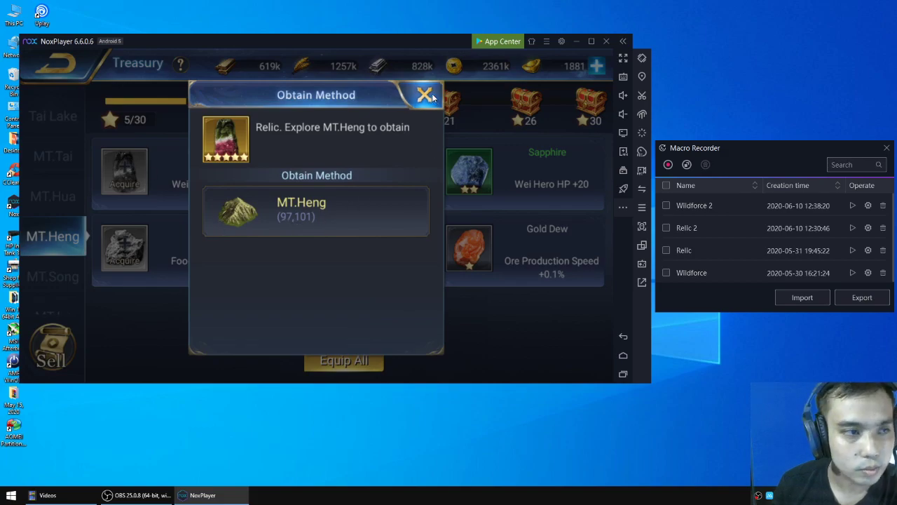
left_click(425, 95)
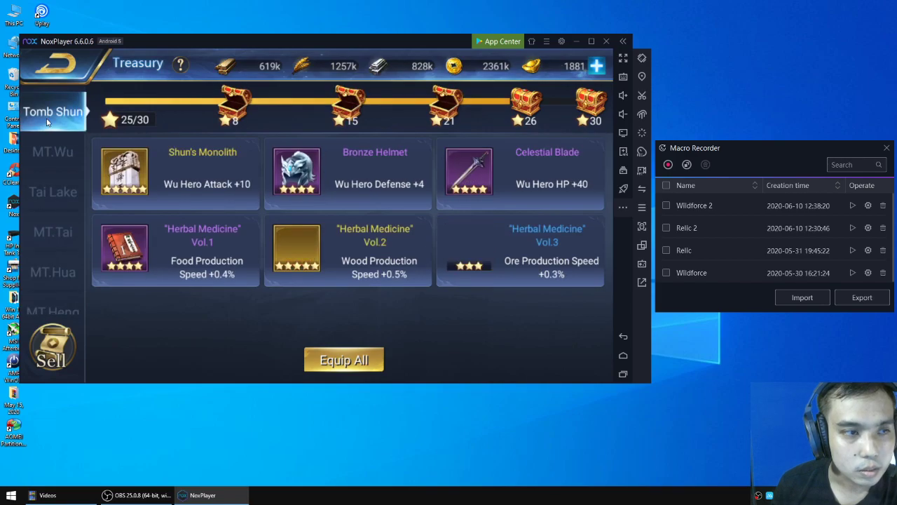
left_click(52, 152)
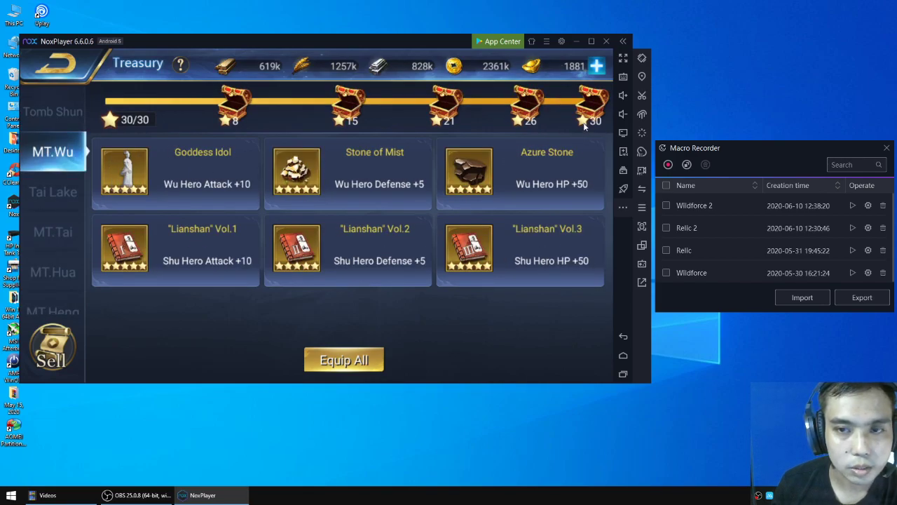
mouse_move(124, 155)
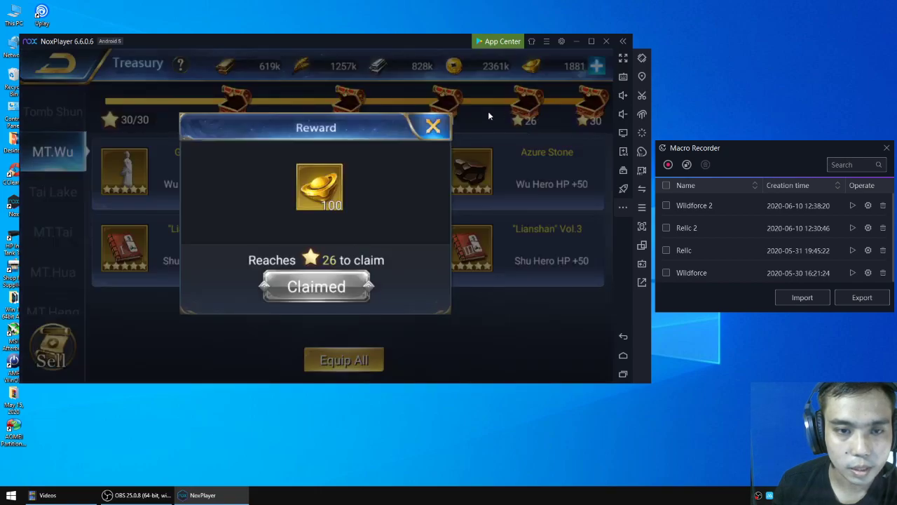
left_click(433, 126)
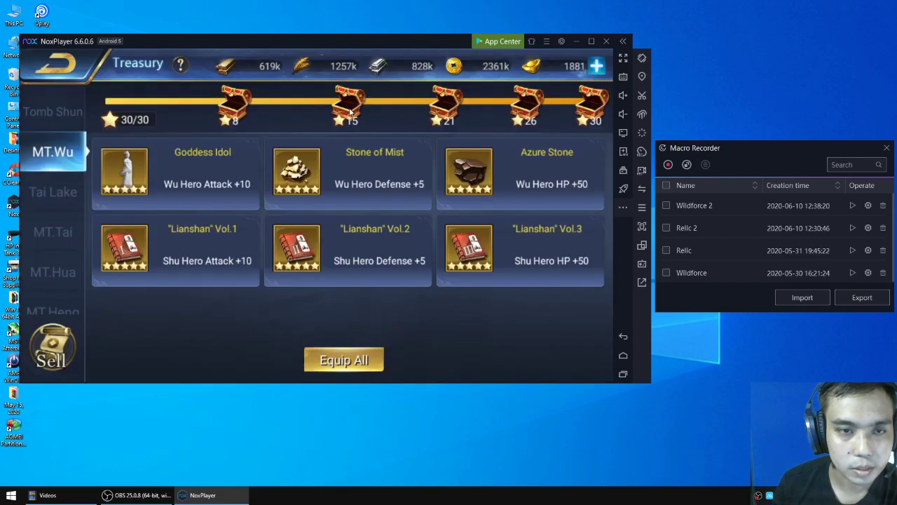
- Preview the 8-star chest and Goddess Idol and Lianshan Vol.1 stats, then exit Treasury
left_click(235, 105)
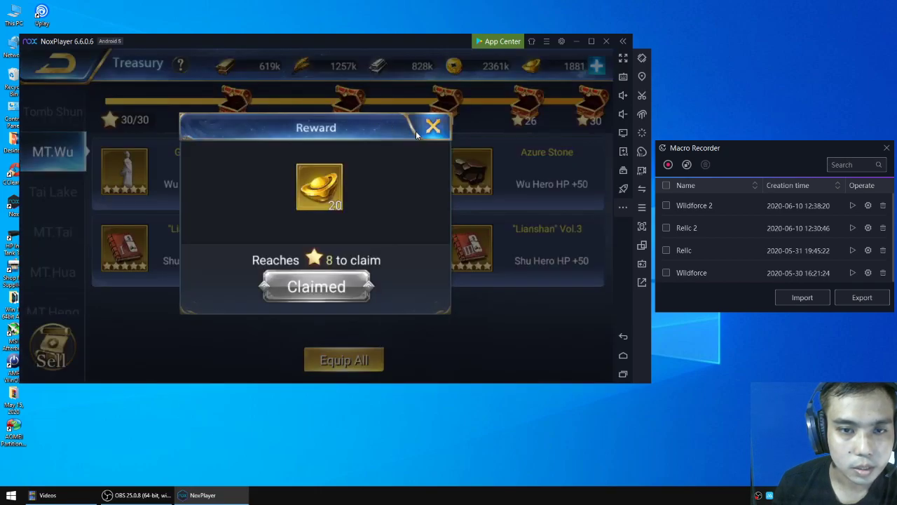
left_click(432, 127)
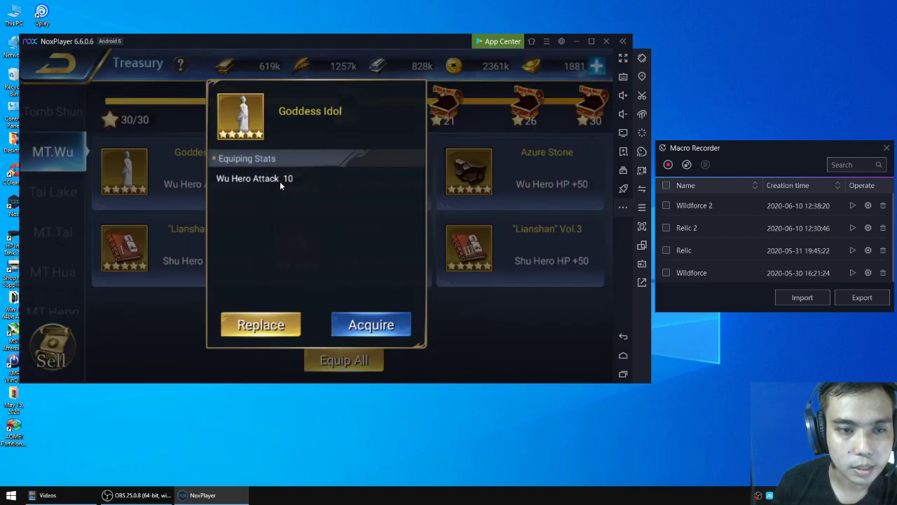
mouse_move(265, 206)
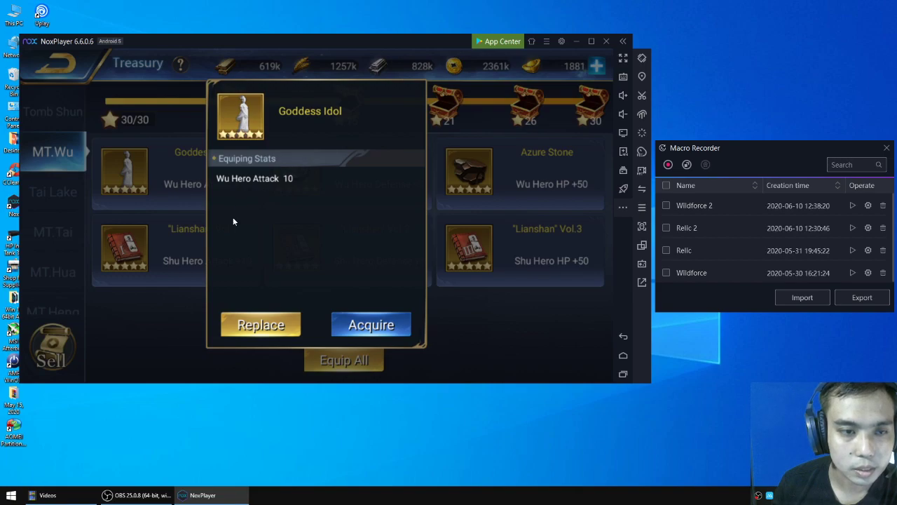
left_click(470, 172)
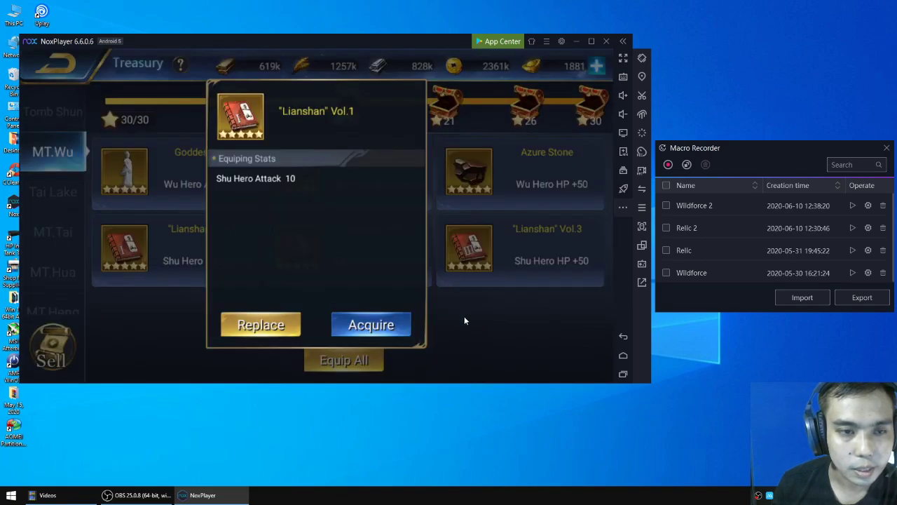
left_click(468, 248)
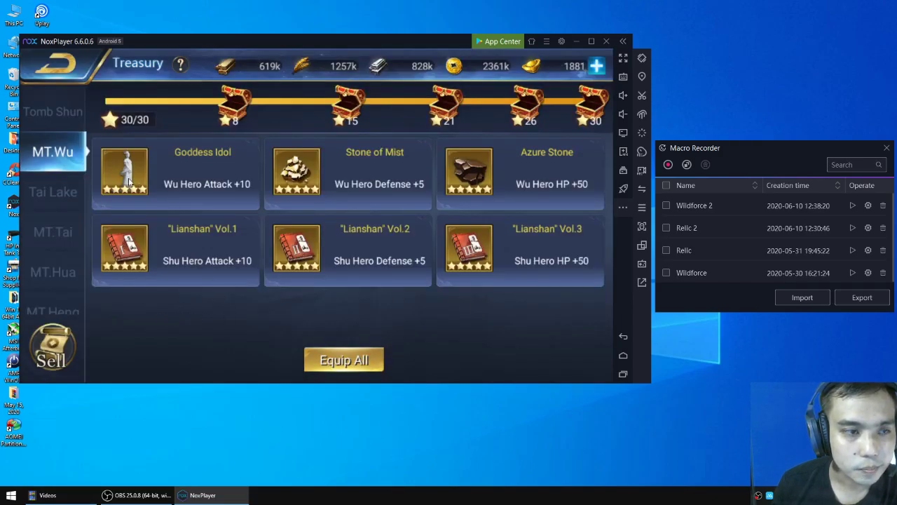
scroll("down", 3)
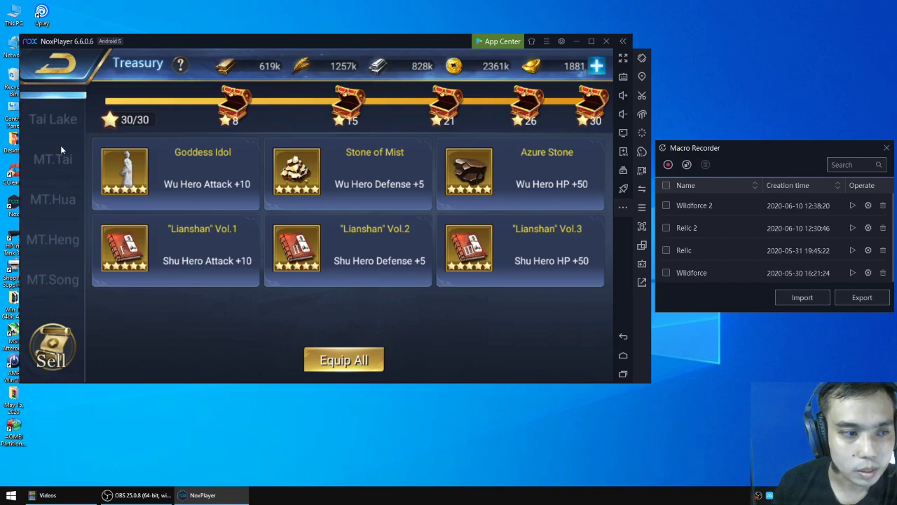
scroll("down", 3)
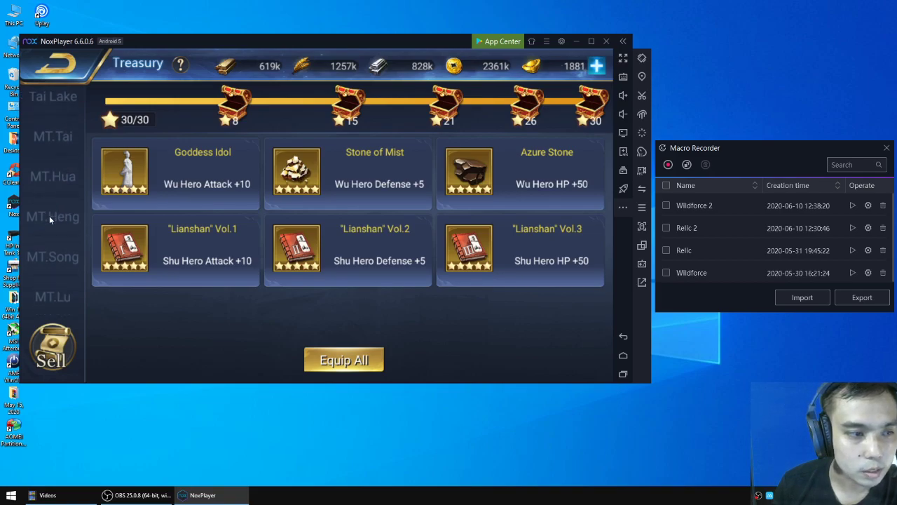
left_click(52, 216)
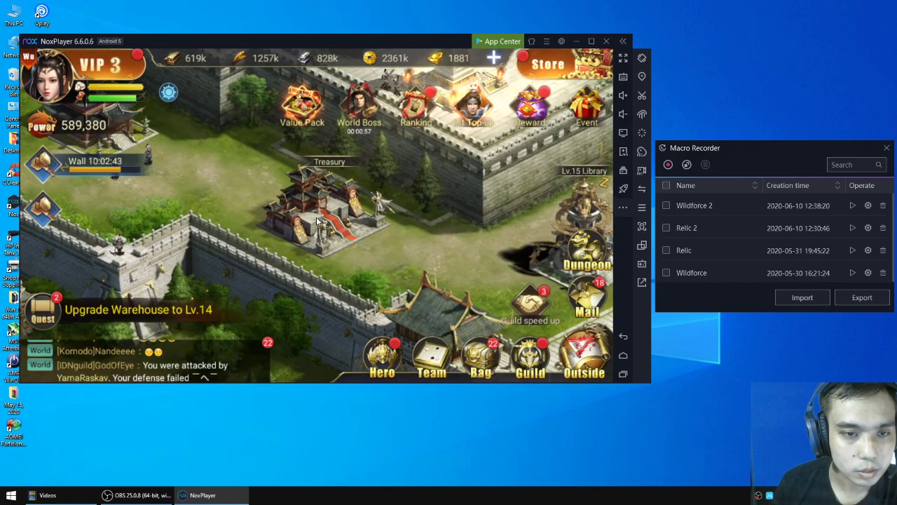
- Acquire Clear Quartz from the MT.Heng Treasury collection to jump to its map spot
left_click(330, 197)
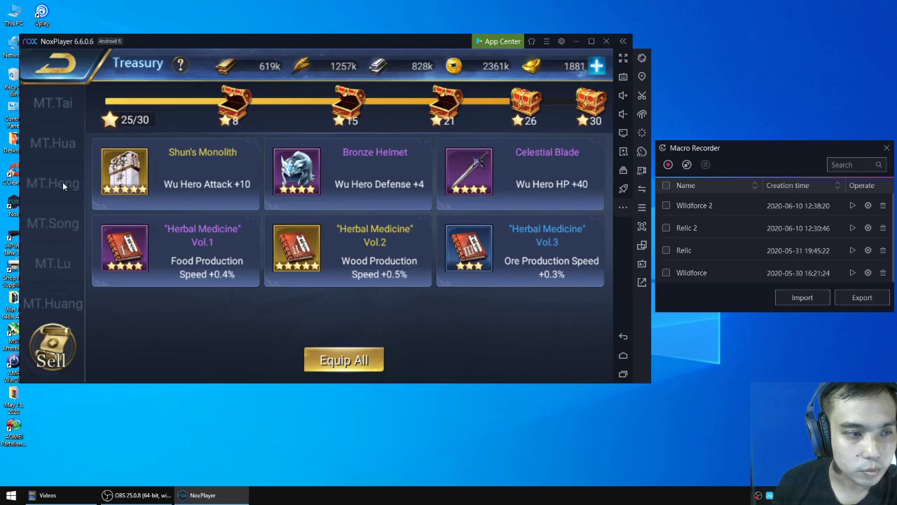
left_click(53, 183)
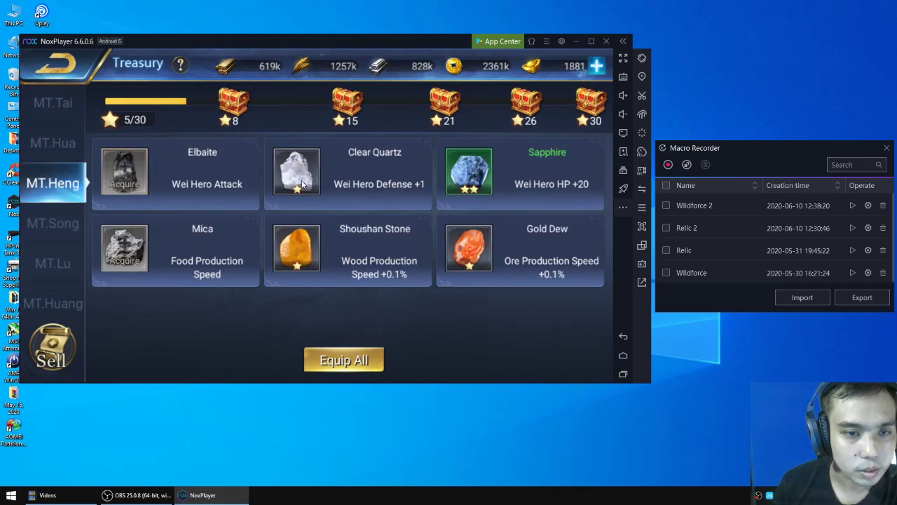
left_click(295, 172)
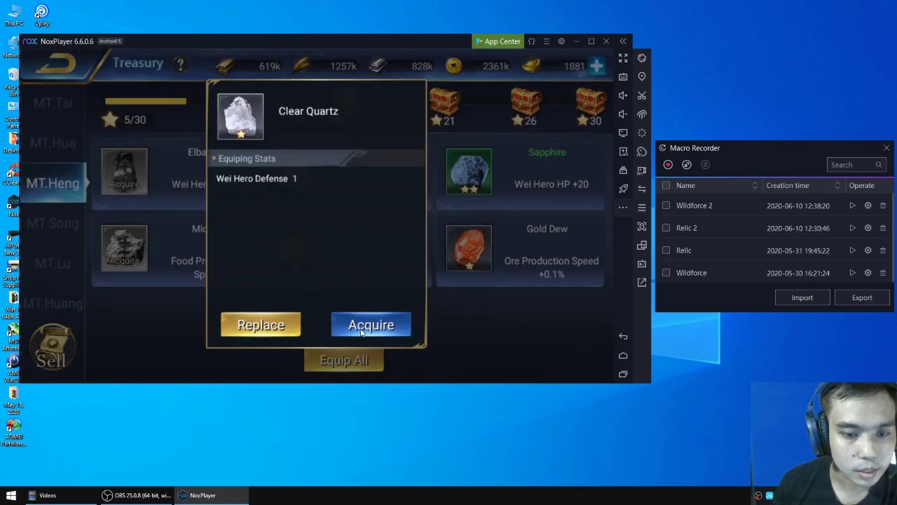
left_click(371, 324)
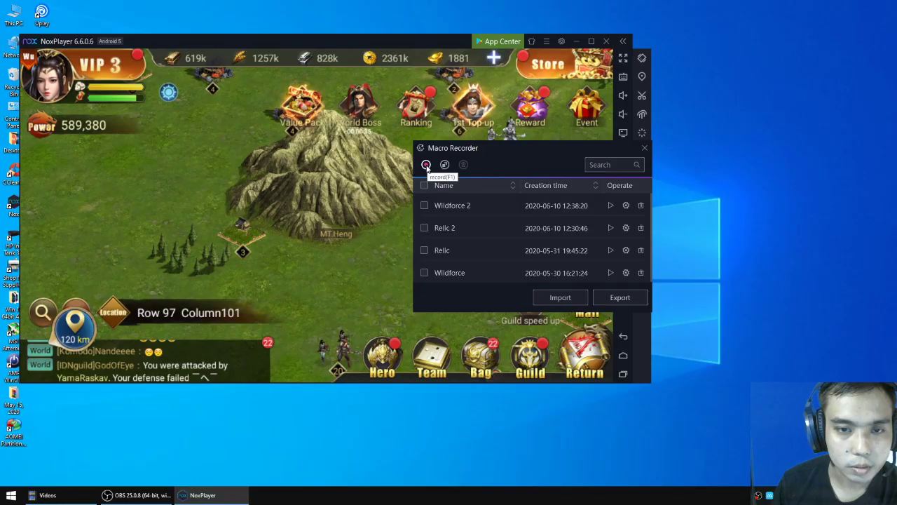
- Start recording a macro while sending Troop1 and Troop2 to MT.Heng at 97,101
left_click(426, 165)
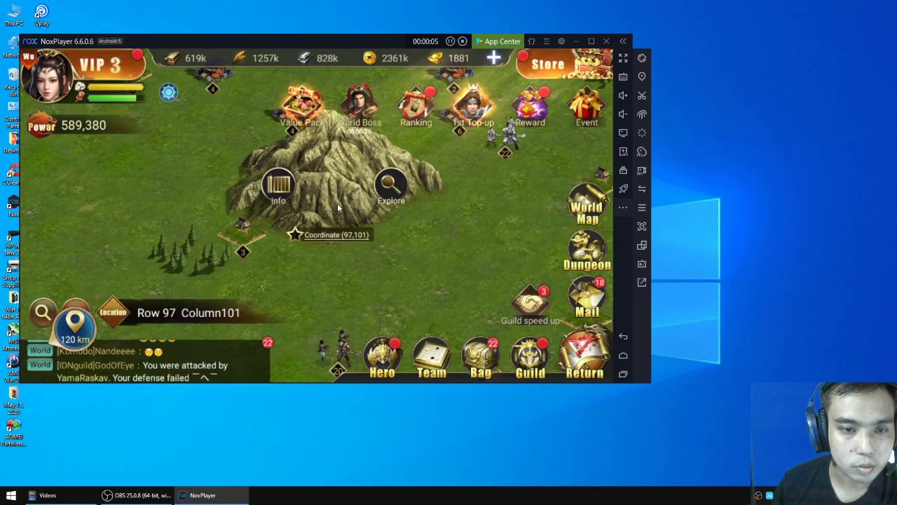
left_click(391, 187)
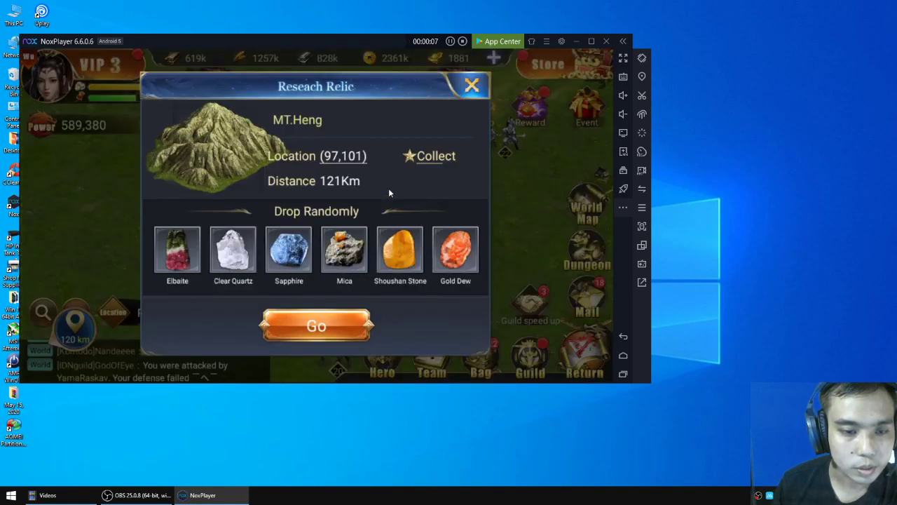
left_click(317, 324)
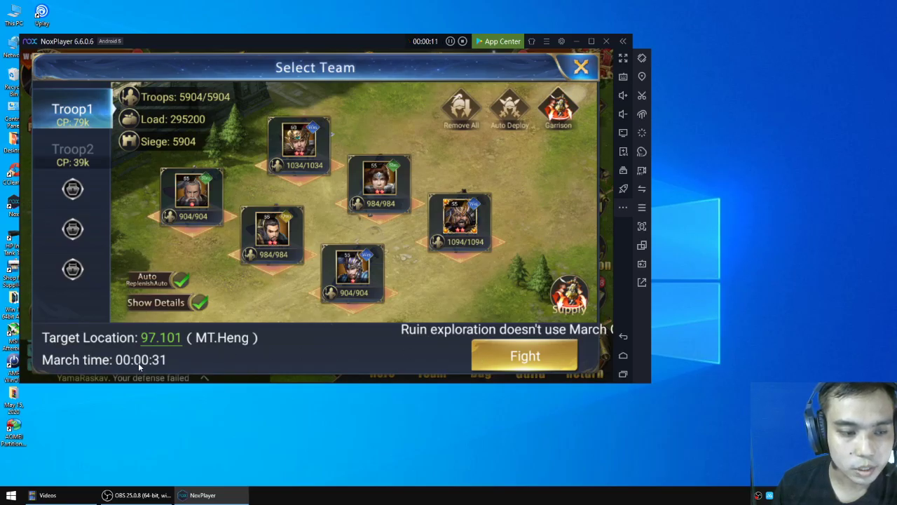
left_click(525, 356)
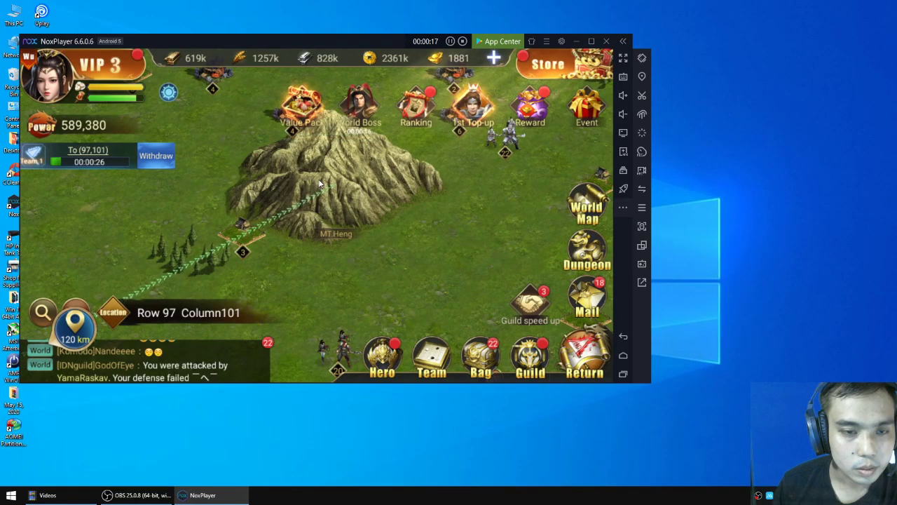
left_click(319, 184)
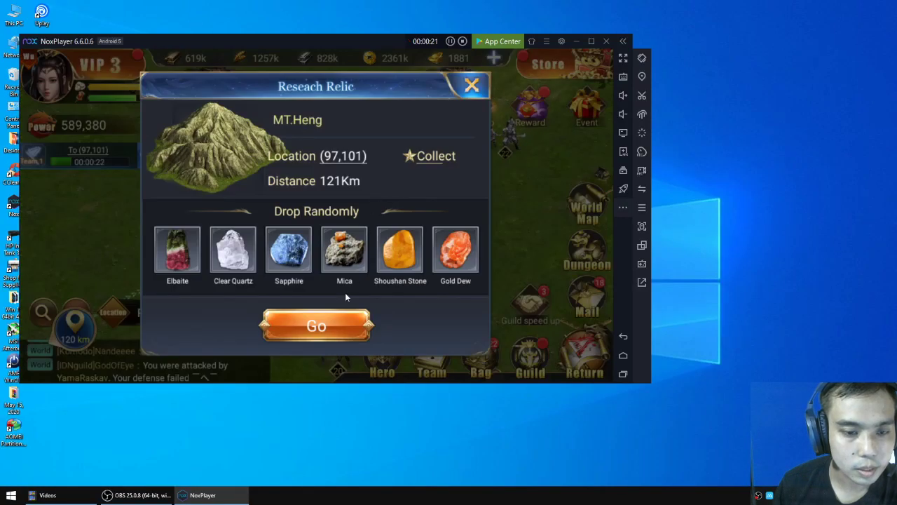
left_click(316, 325)
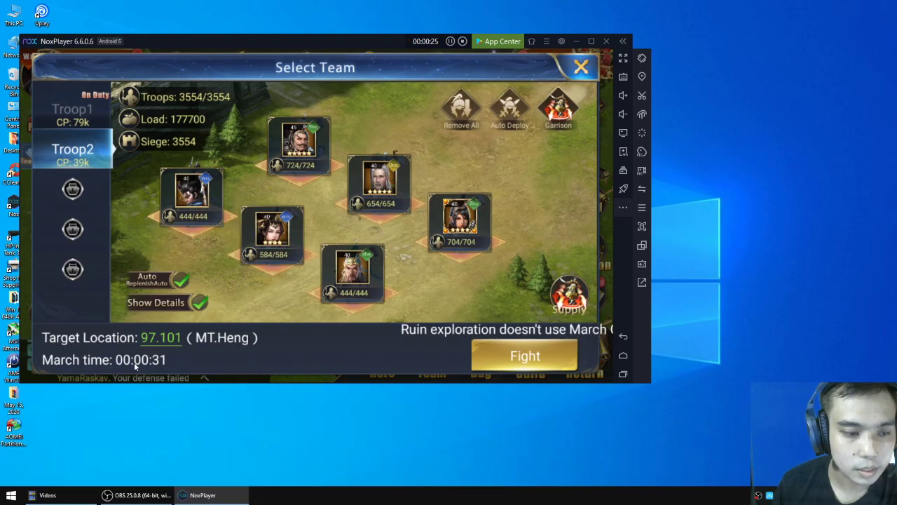
left_click(525, 355)
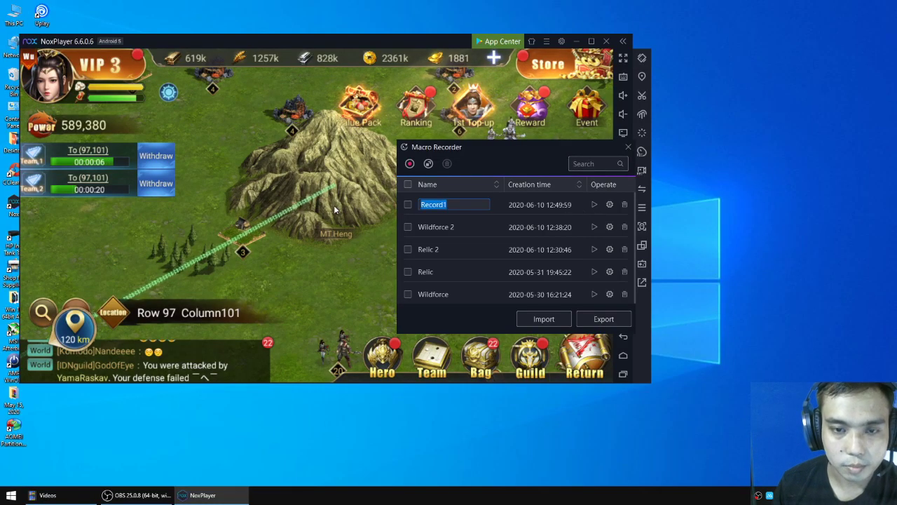
- Rename Record1 to 'Relic 3' and shift the recorder window left
type("Relic 3")
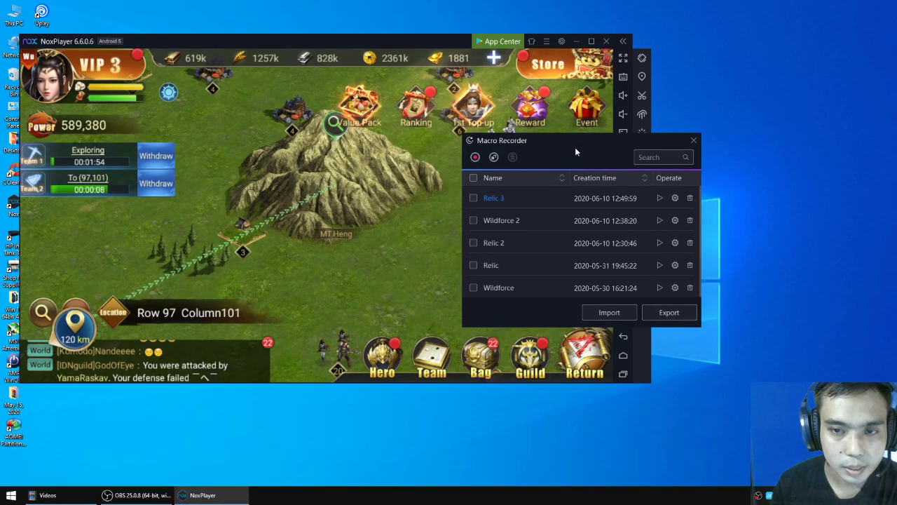
left_click_drag(575, 140, 494, 146)
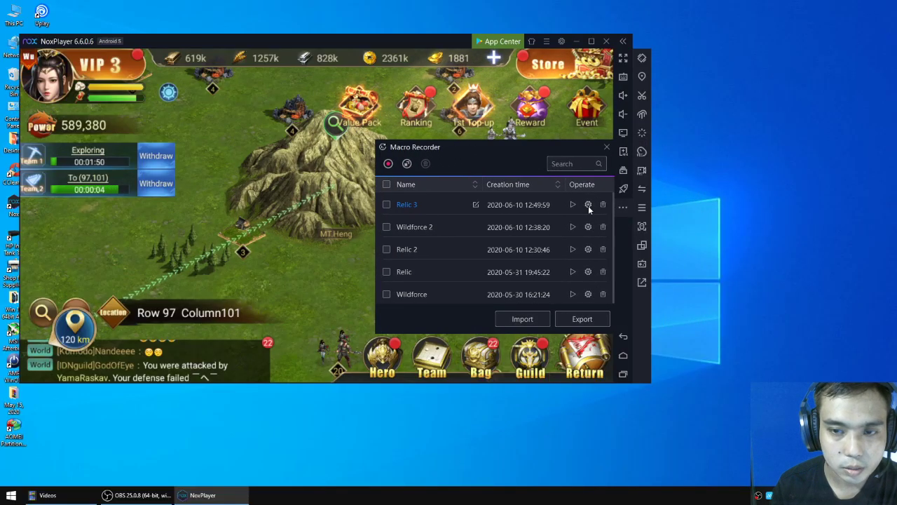
- Set Relic 3's playback to 'Loop until stop button is pressed'
left_click(588, 204)
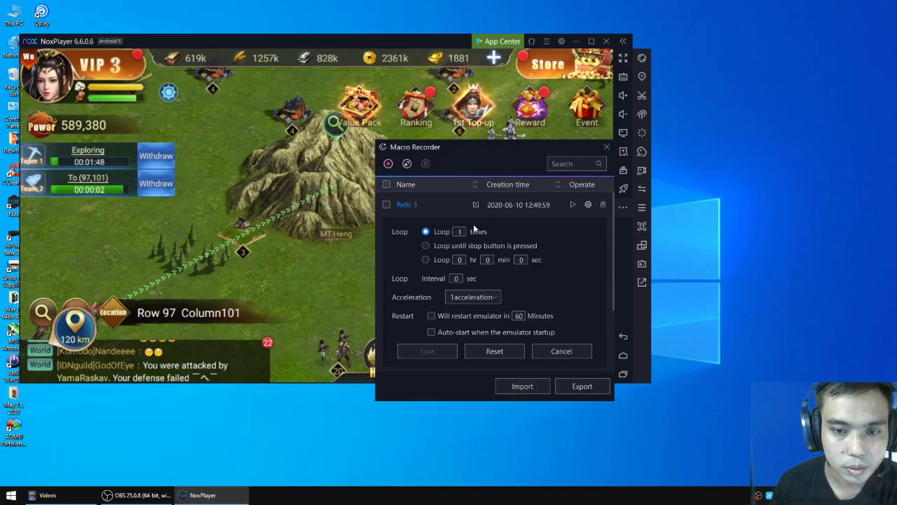
mouse_move(499, 251)
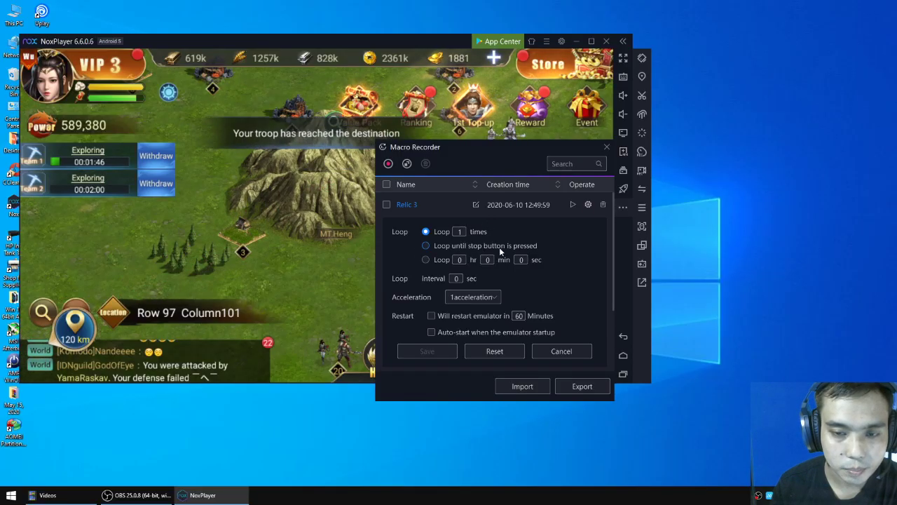
left_click(426, 246)
type("calc")
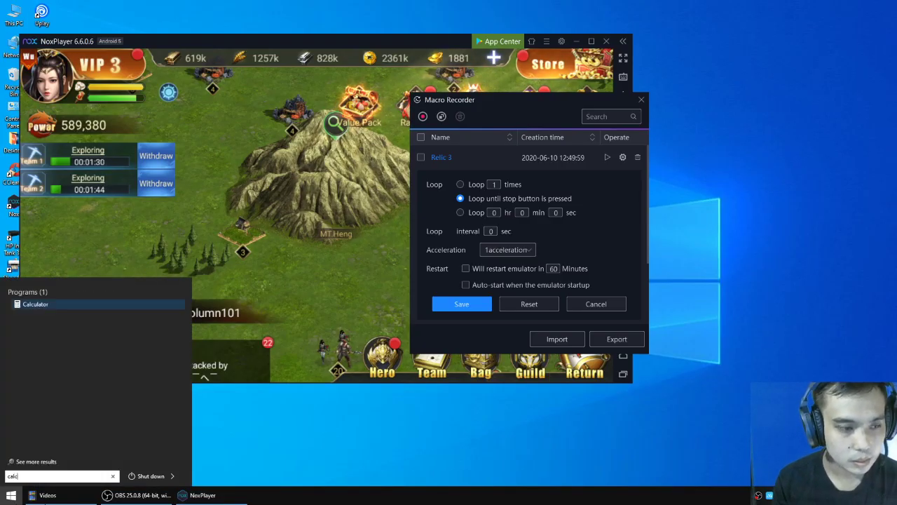
- In Calculator, total 31 + 120 and the remaining timings to 192, then close it
left_click(35, 304)
type("31")
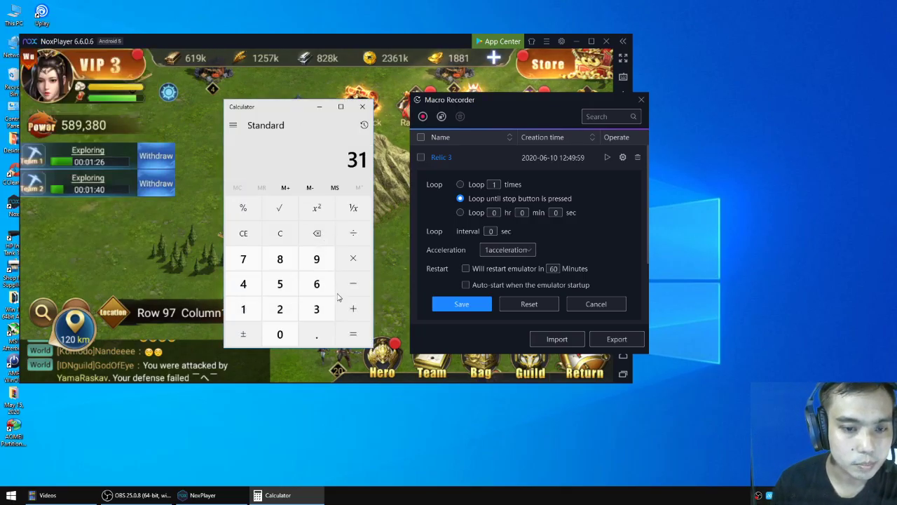
left_click(354, 309)
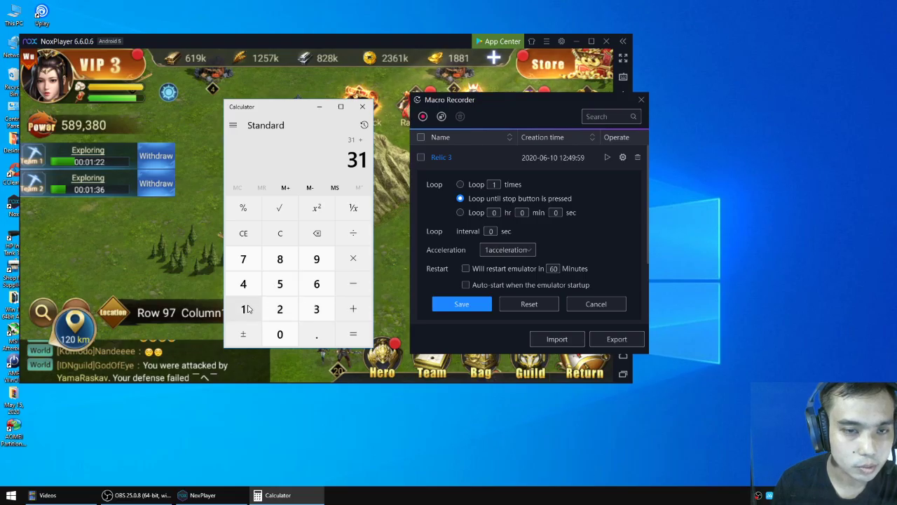
left_click(353, 308)
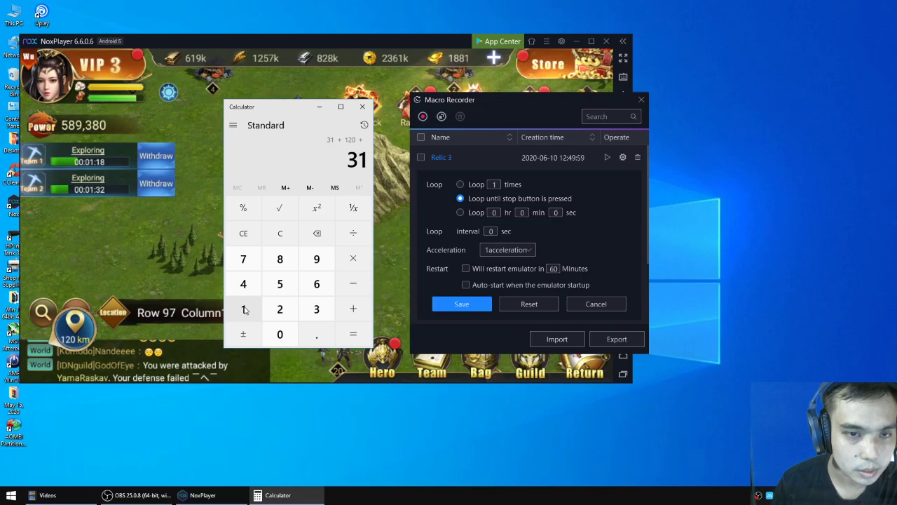
mouse_move(324, 168)
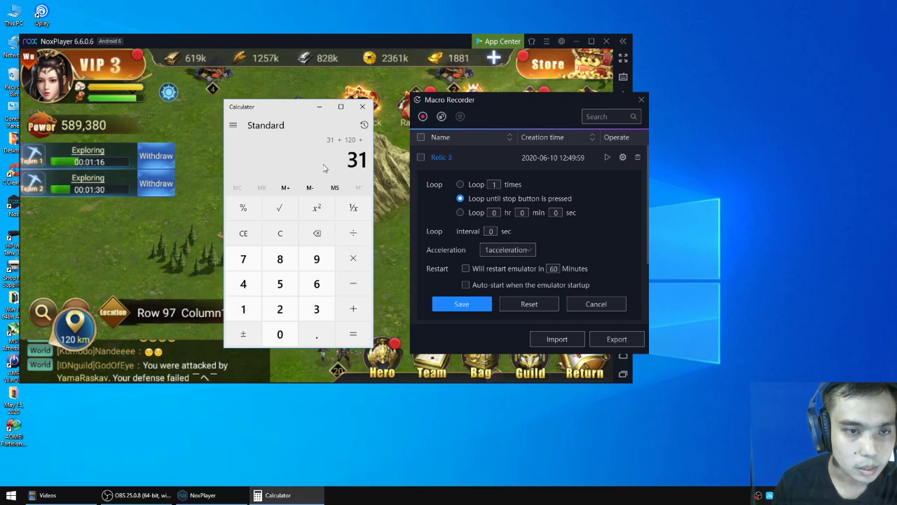
left_click(353, 334)
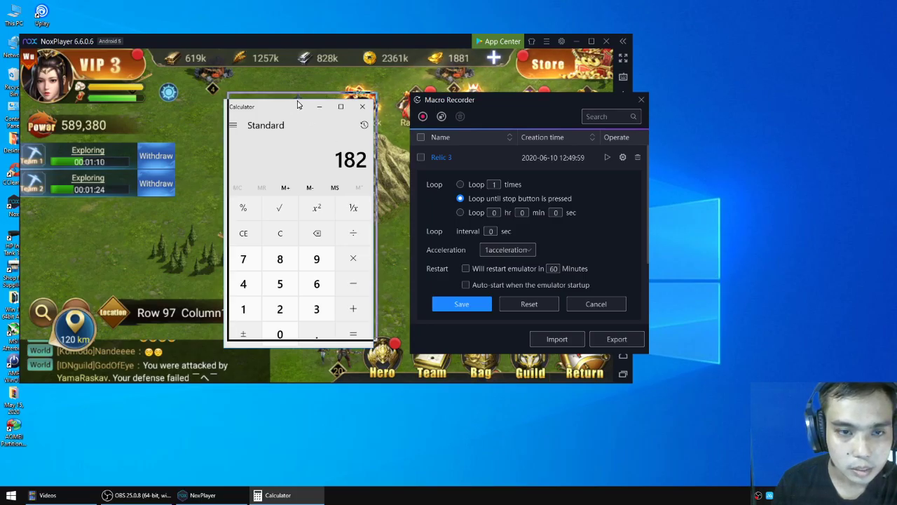
left_click(353, 309)
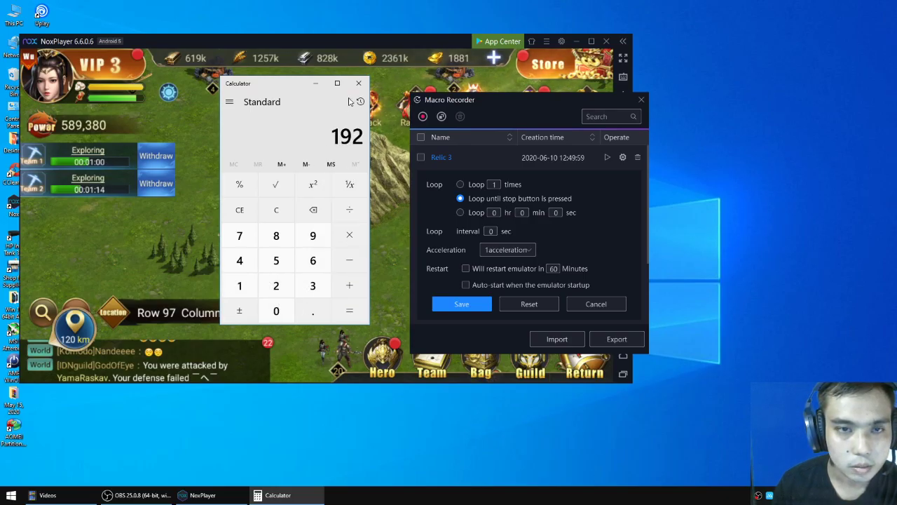
left_click(359, 83)
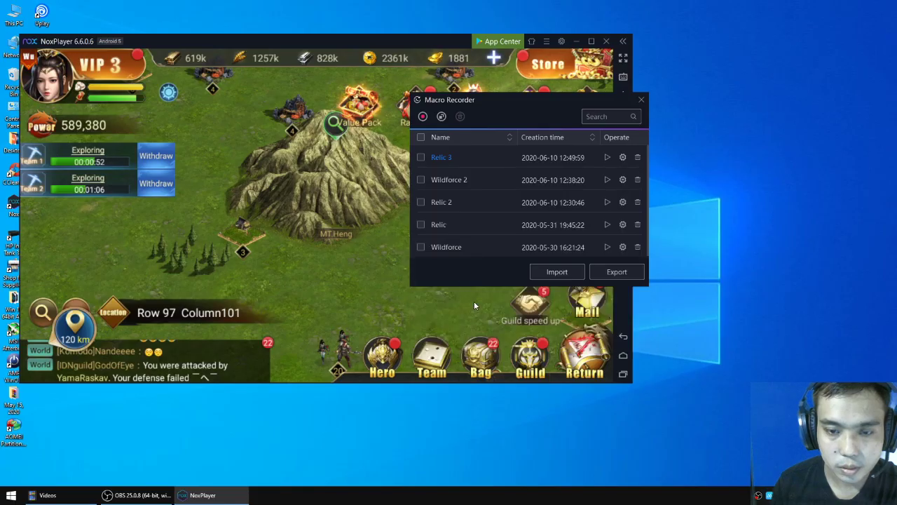
mouse_move(213, 141)
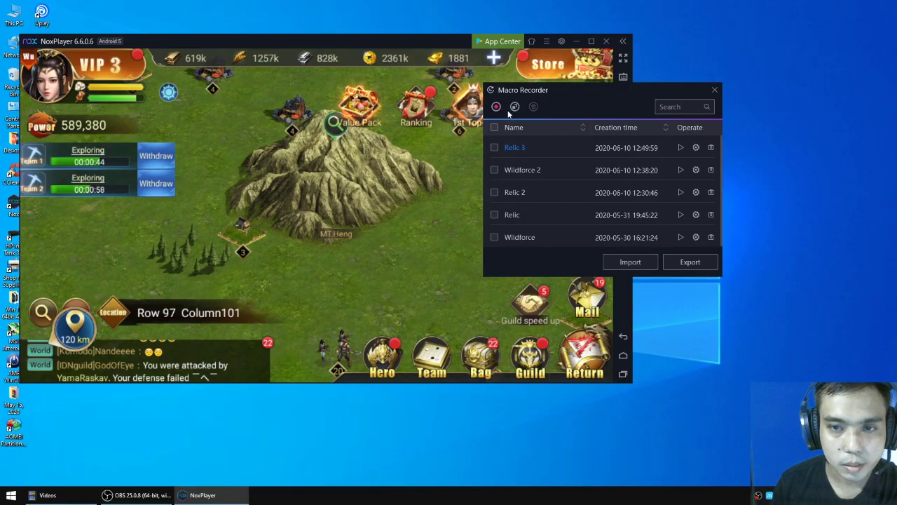
- Reopen Relic 3's playback settings to confirm the 192-second loop interval
left_click(695, 148)
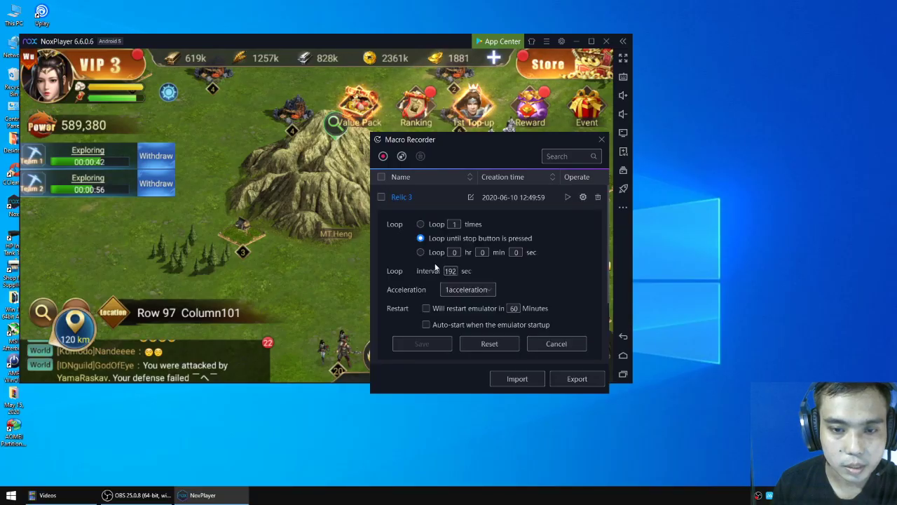
mouse_move(340, 193)
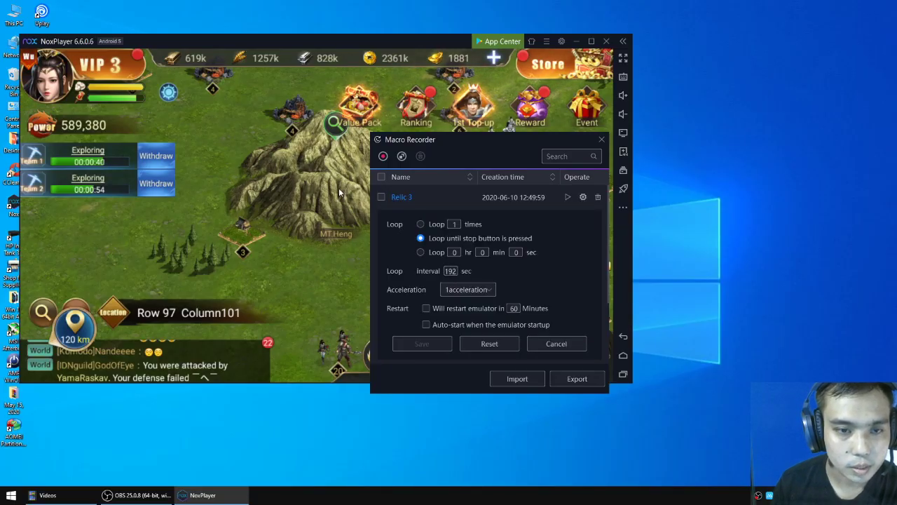
mouse_move(464, 145)
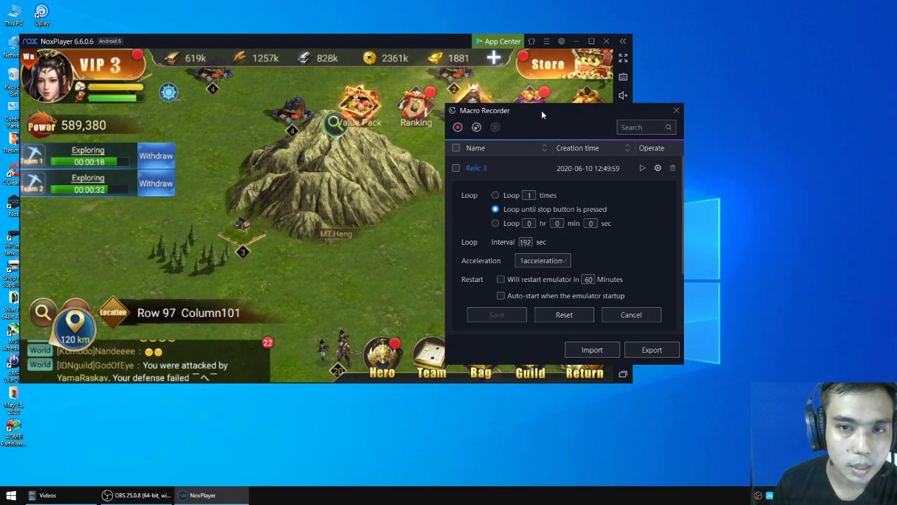
left_click_drag(544, 110, 689, 102)
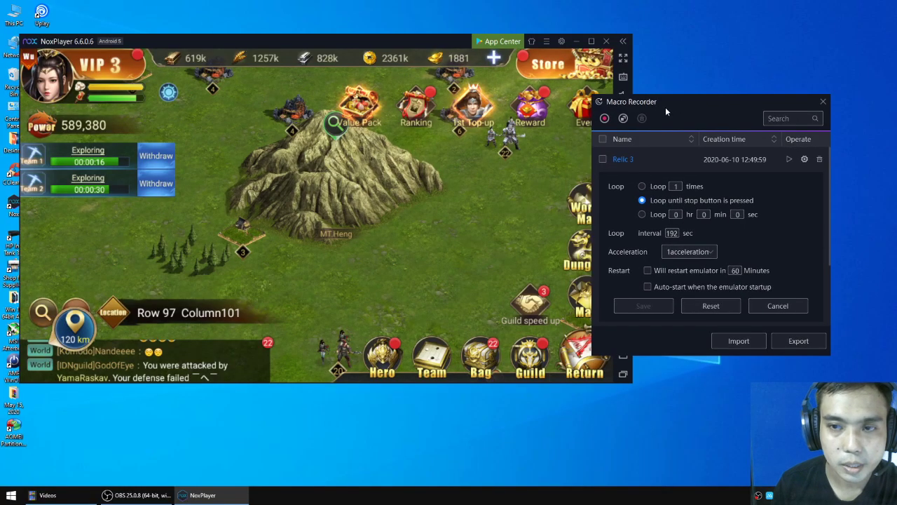
mouse_move(490, 156)
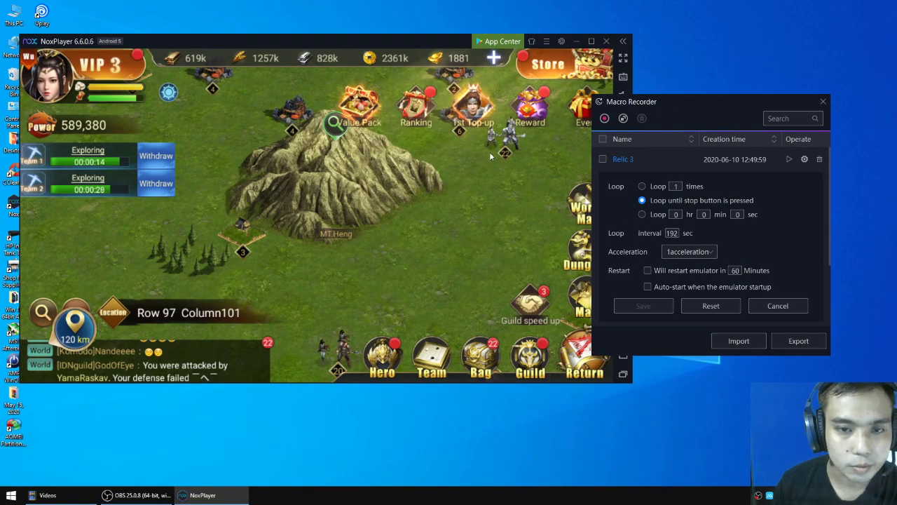
mouse_move(99, 277)
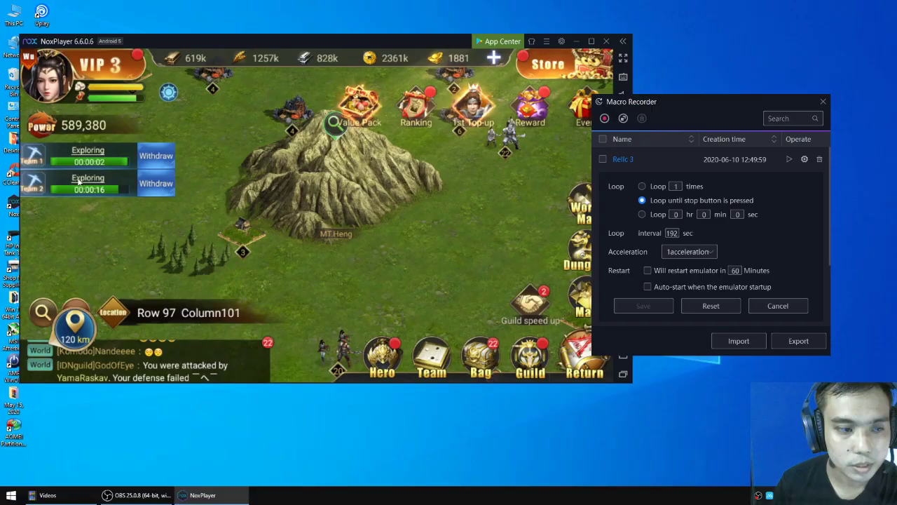
left_click(155, 155)
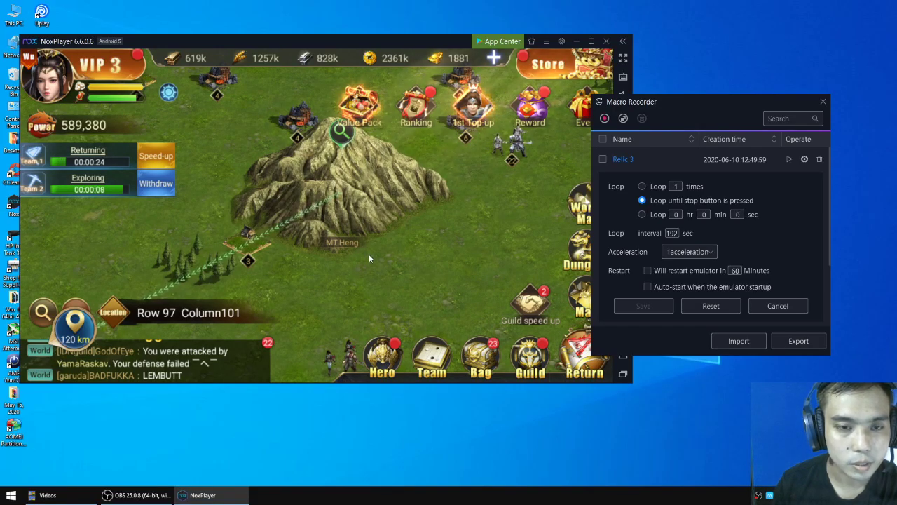
mouse_move(343, 202)
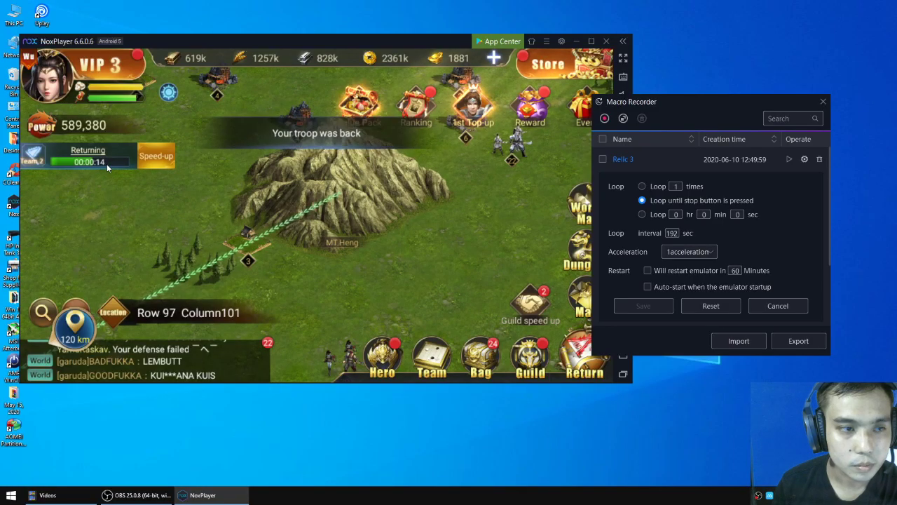
left_click_drag(709, 102, 491, 85)
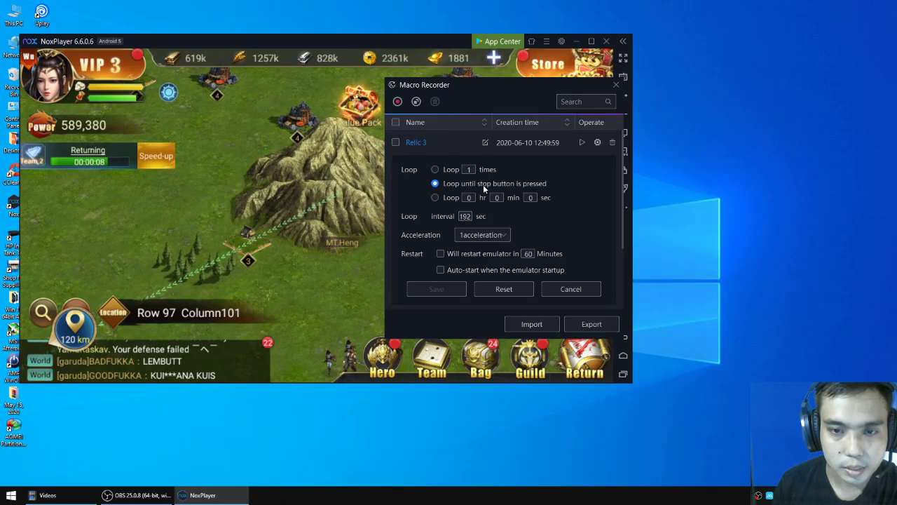
mouse_move(385, 197)
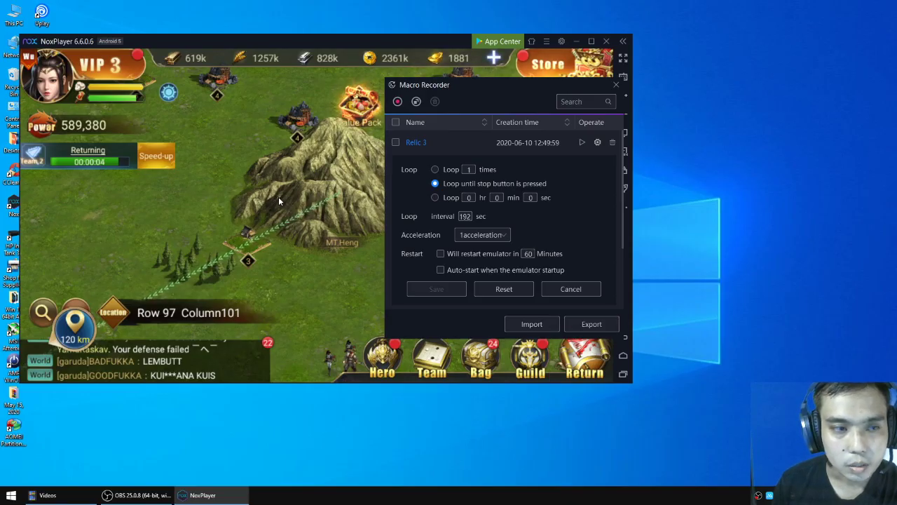
mouse_move(357, 174)
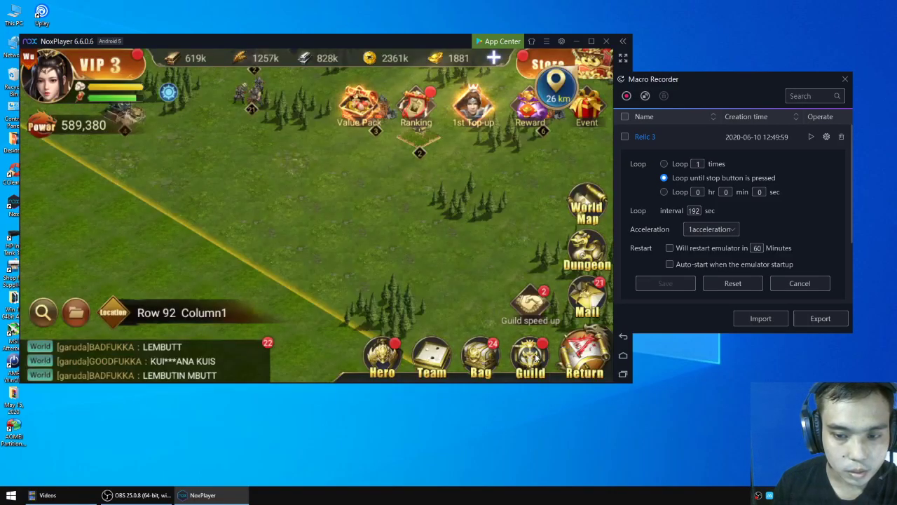
- Abandon a march on the Saber Cavalry unit and jump the map to MT.Heng
left_click(329, 231)
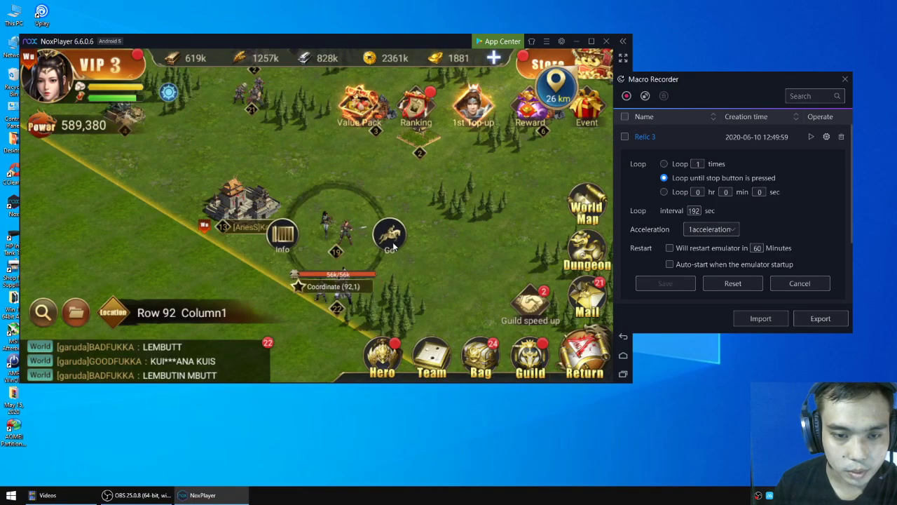
left_click(391, 238)
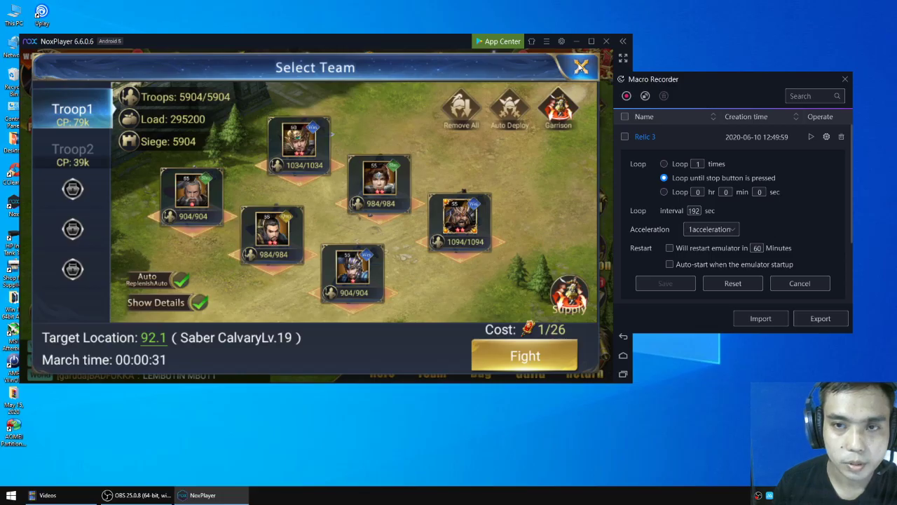
left_click(581, 67)
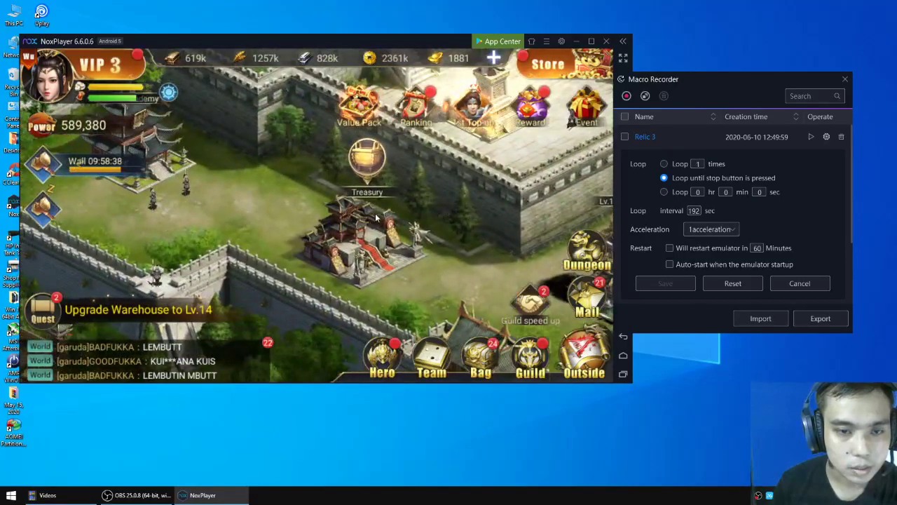
left_click(368, 161)
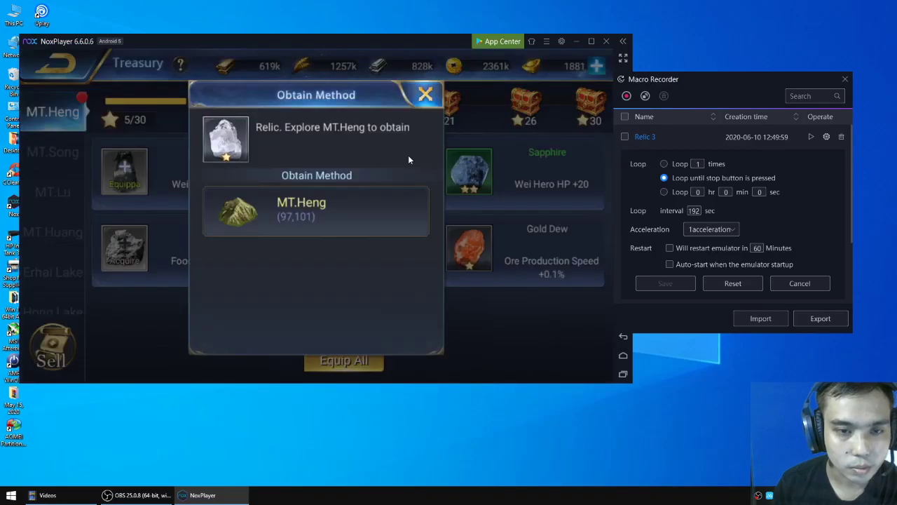
left_click(426, 93)
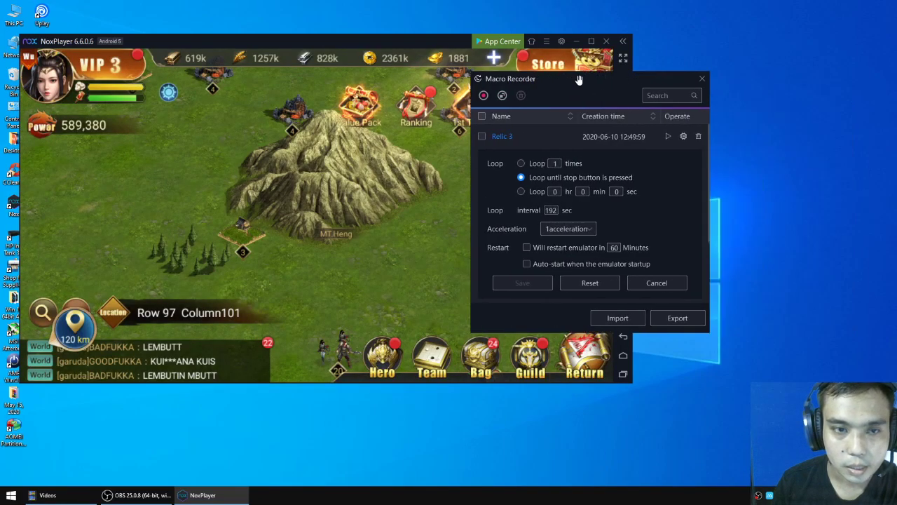
- Play Relic 3 so Troop1 and Troop2 march out to explore MT.Heng
left_click_drag(579, 78, 579, 79)
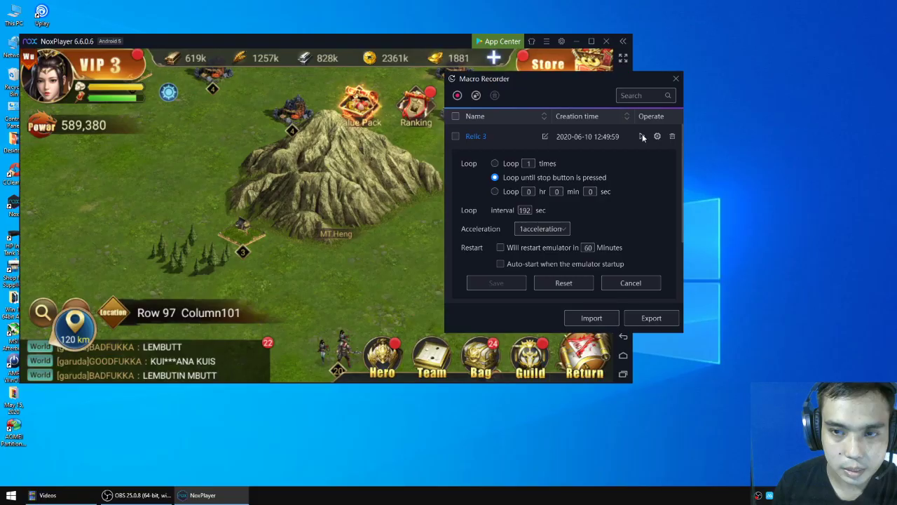
left_click(641, 136)
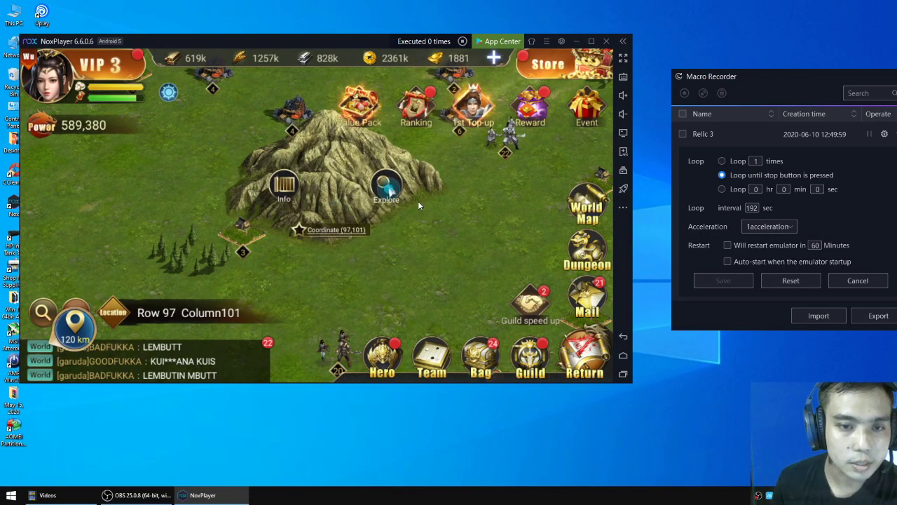
left_click(386, 190)
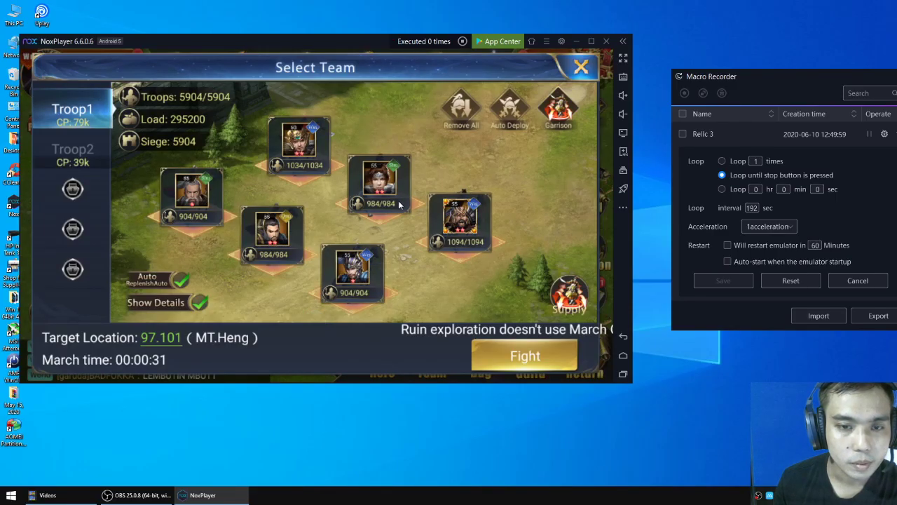
mouse_move(401, 240)
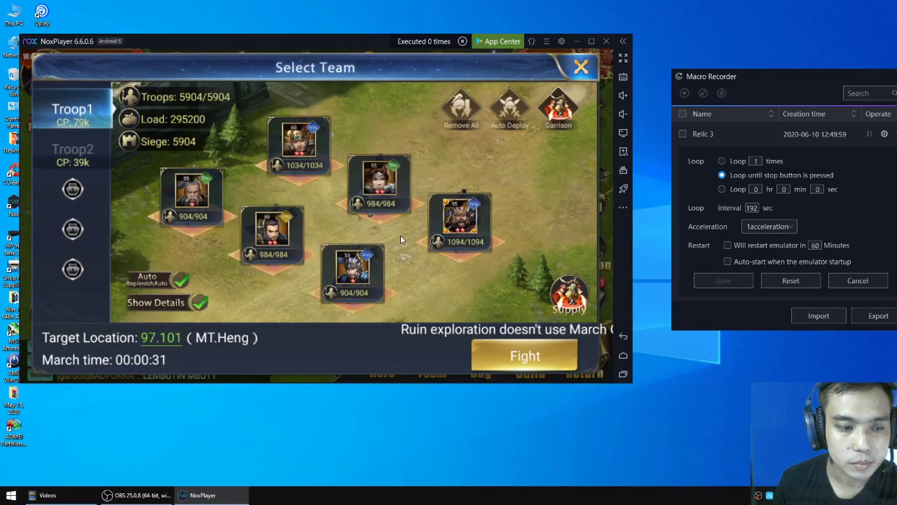
left_click(525, 355)
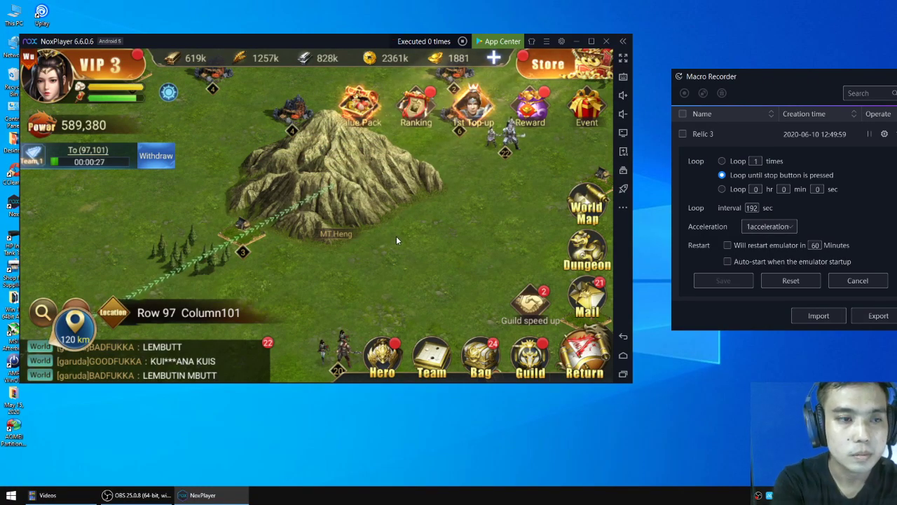
left_click(335, 225)
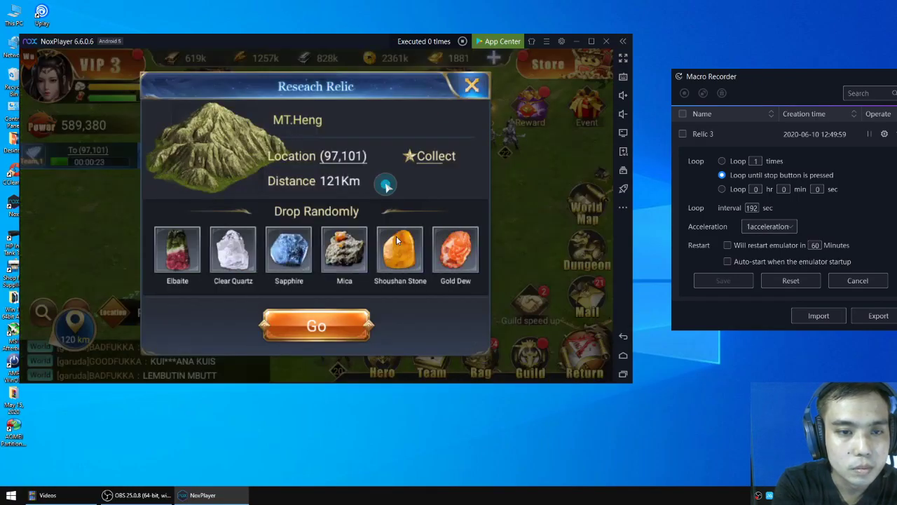
left_click(316, 325)
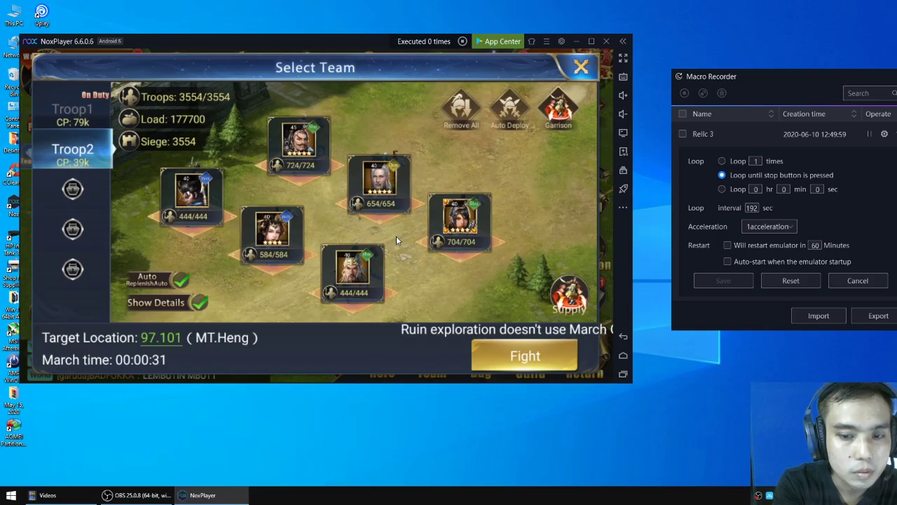
left_click(525, 355)
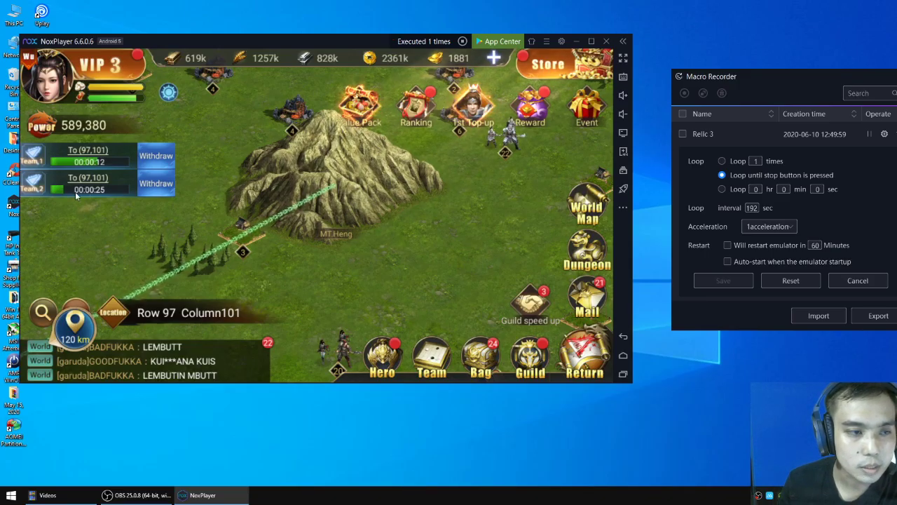
mouse_move(201, 226)
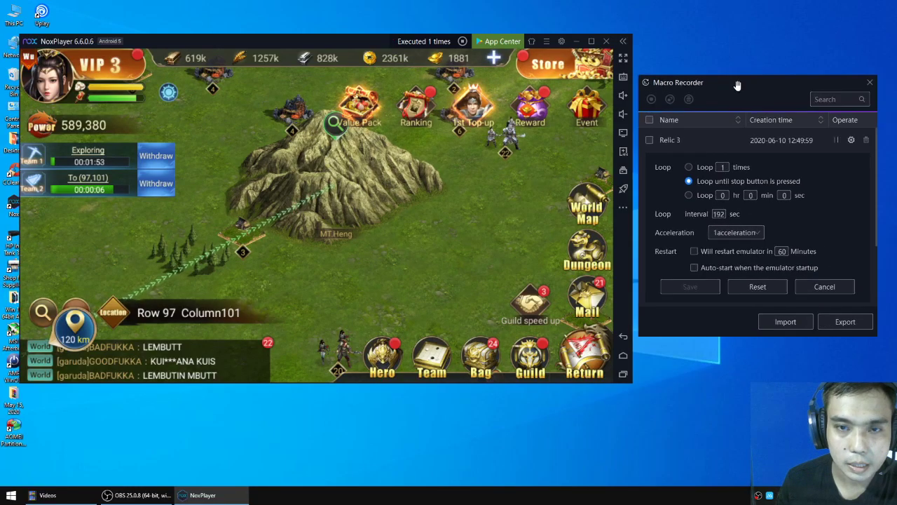
left_click_drag(736, 82, 522, 87)
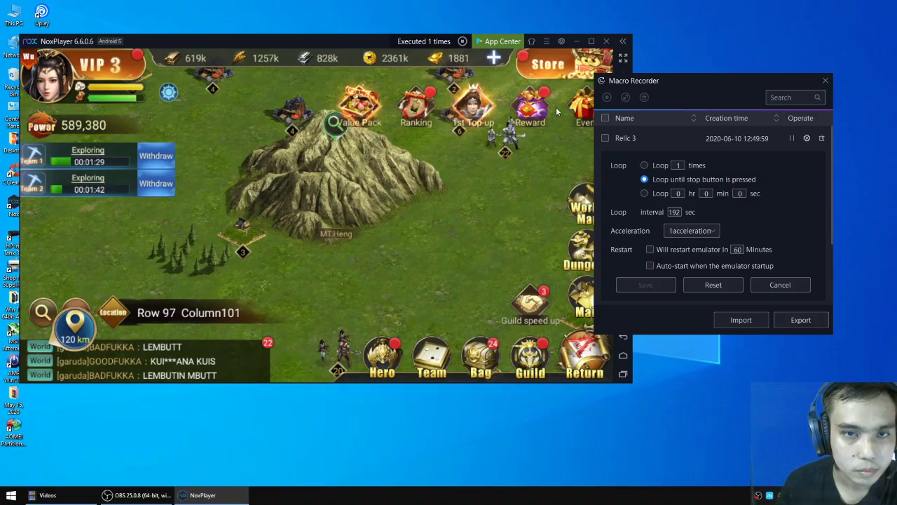
left_click_drag(634, 80, 296, 93)
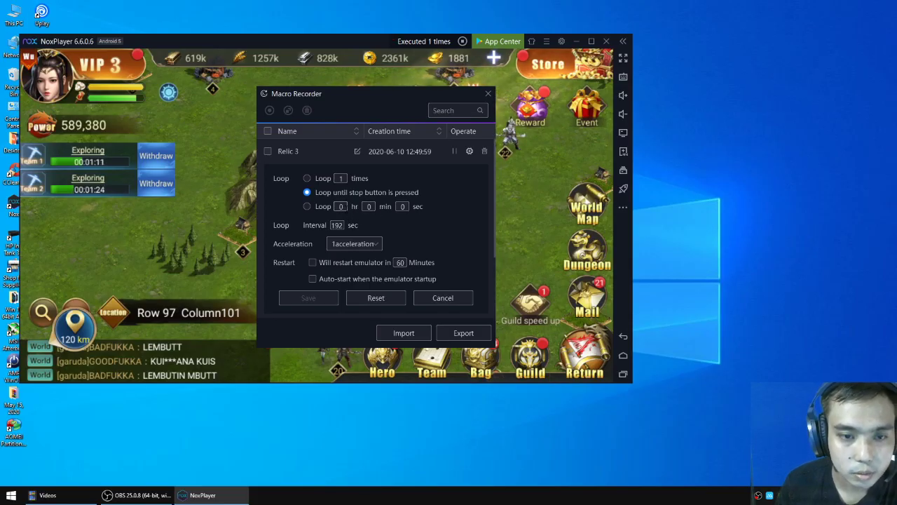
left_click(307, 206)
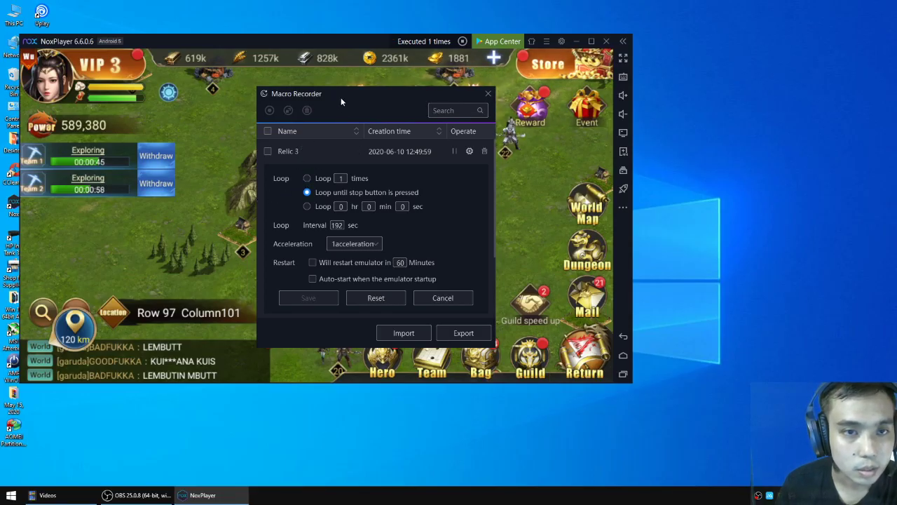
left_click_drag(342, 93, 375, 97)
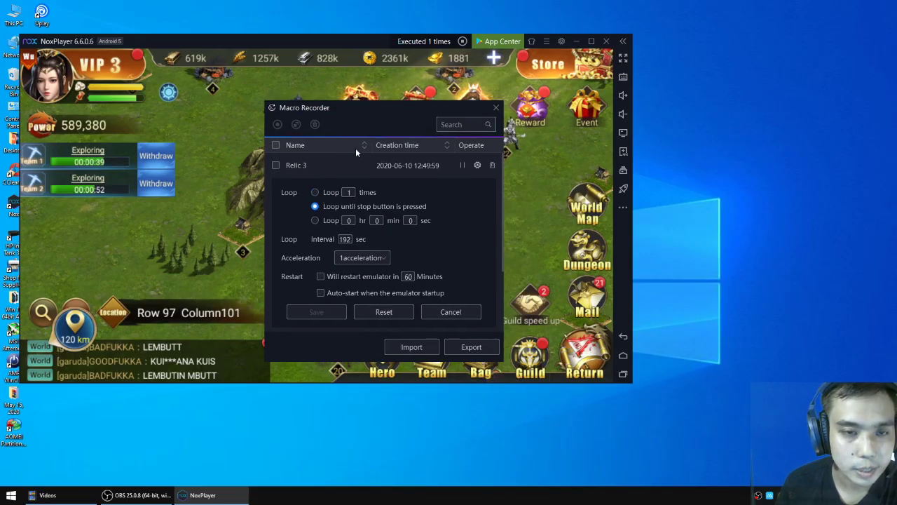
left_click_drag(329, 107, 343, 104)
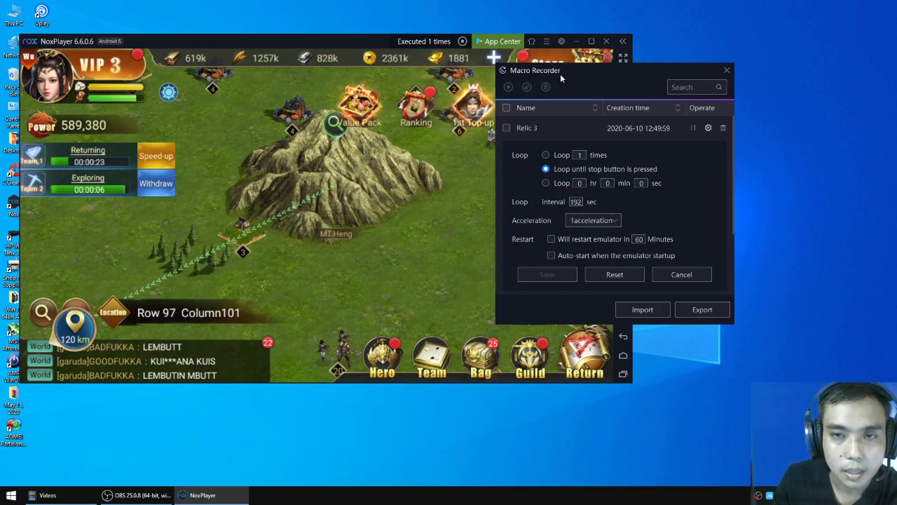
- Move the recorder window as Relic 3 loops back to MT.Heng's relic details
left_click_drag(536, 70, 575, 90)
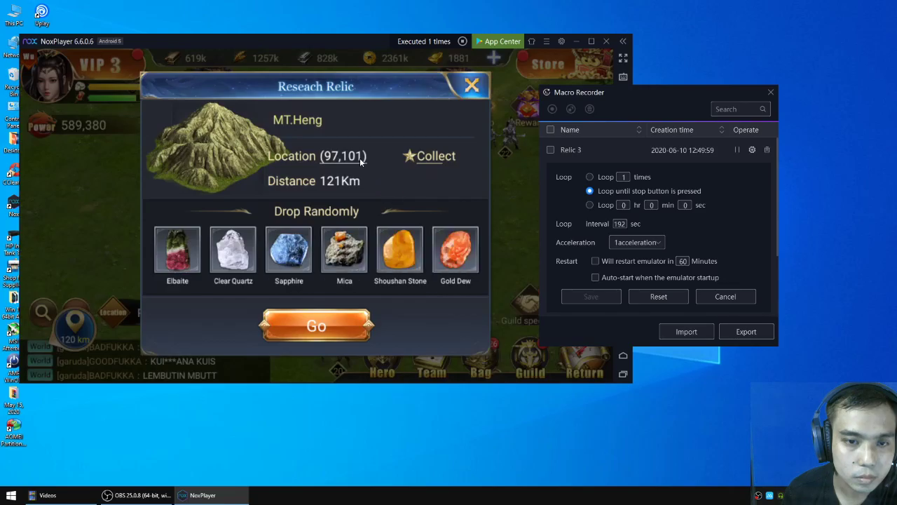
- Dispatch Troop2 with Fight to explore the MT.Heng ruin
left_click(317, 326)
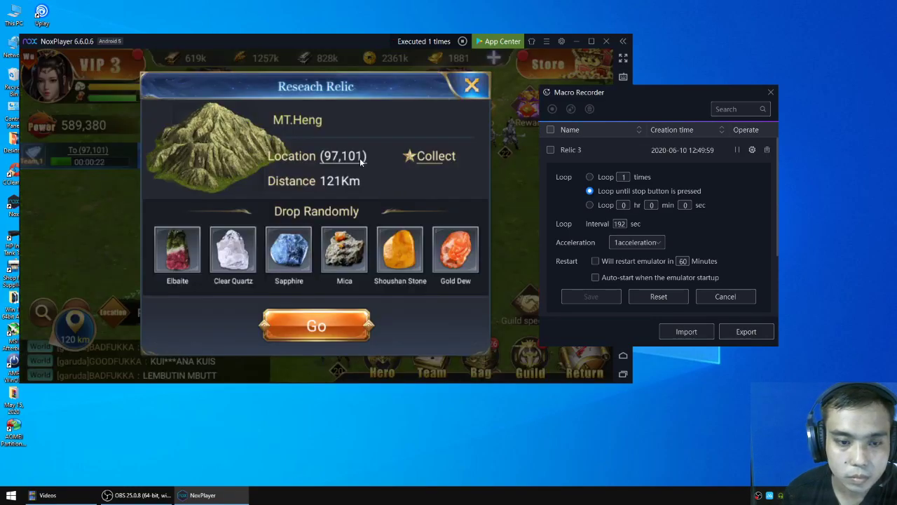
left_click(317, 324)
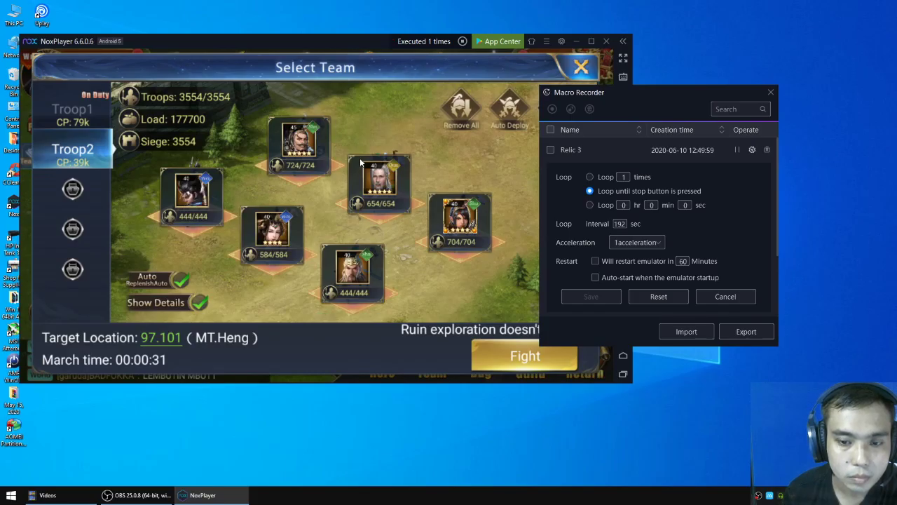
left_click(525, 355)
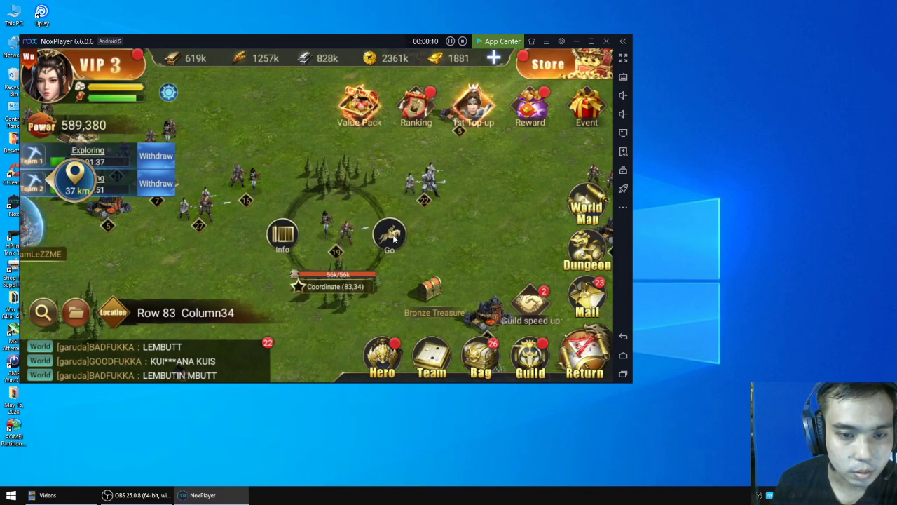
- Withdraw Team 1 from the ruin and bring it home instantly with a Return Order
left_click(390, 235)
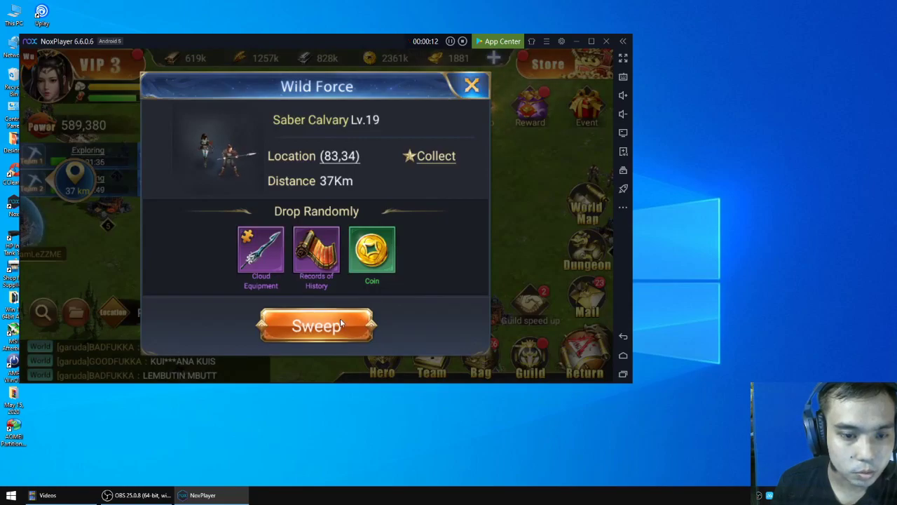
left_click(316, 324)
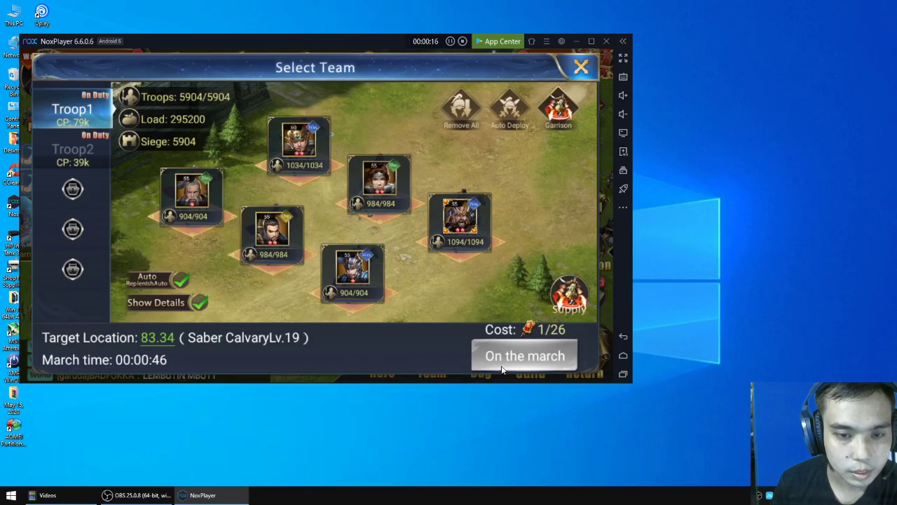
mouse_move(570, 75)
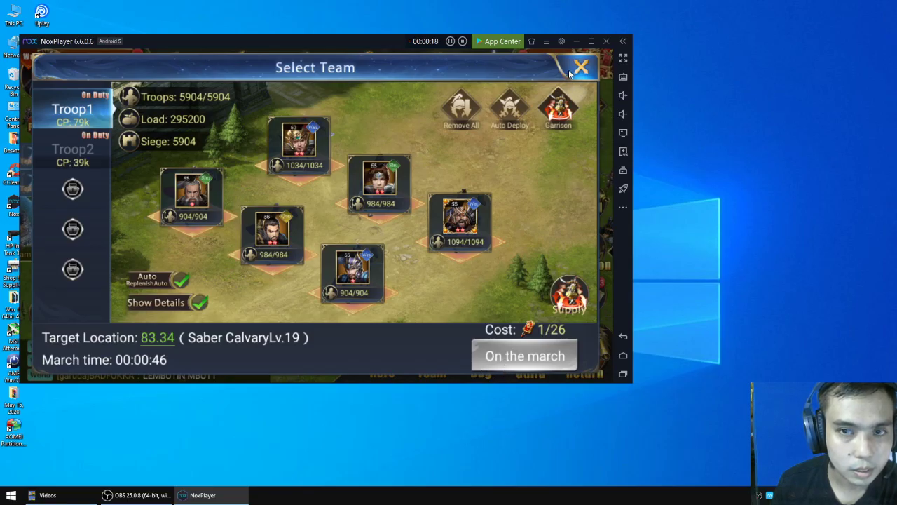
left_click(582, 67)
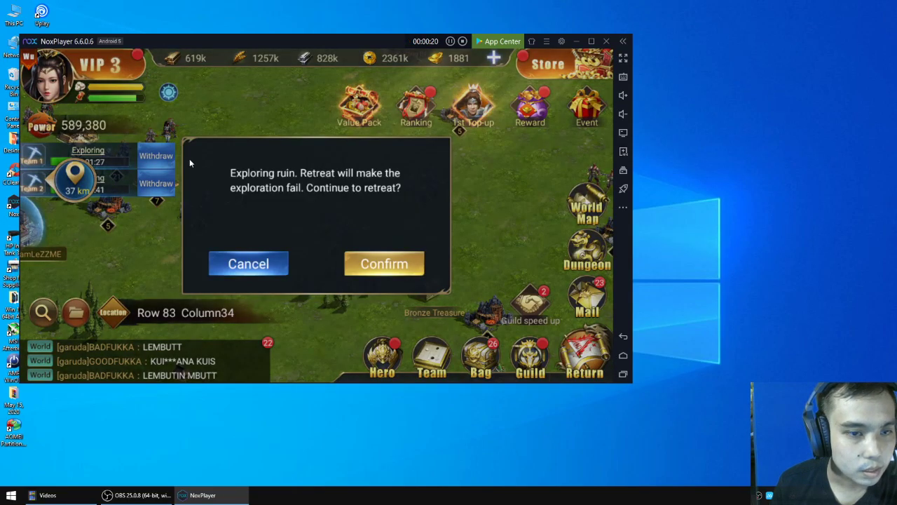
left_click(384, 262)
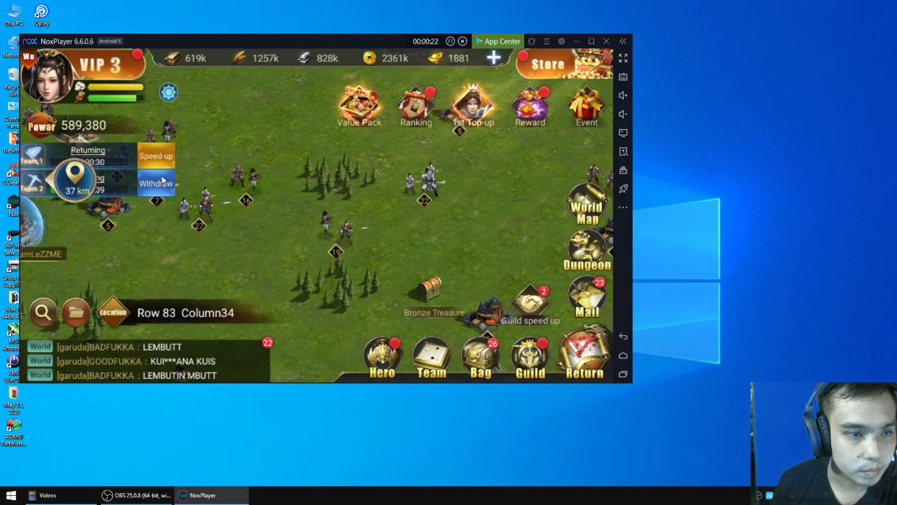
left_click(156, 155)
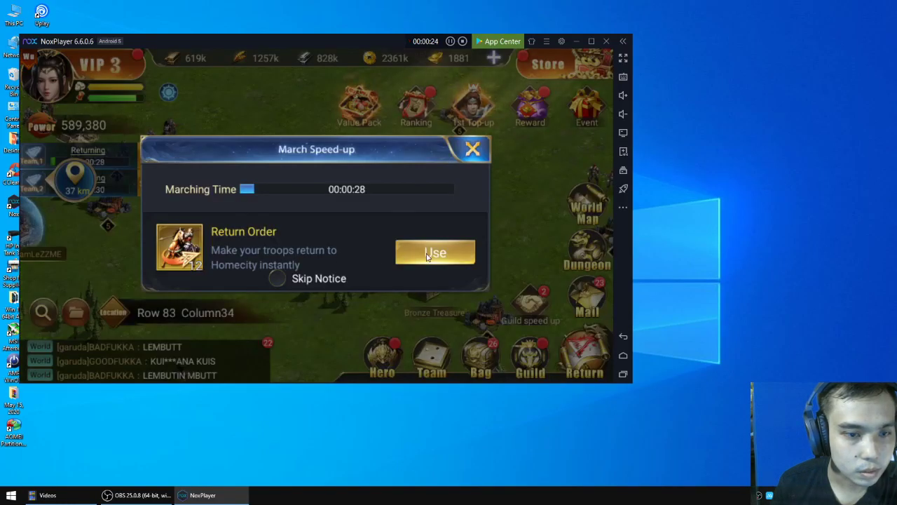
left_click(435, 253)
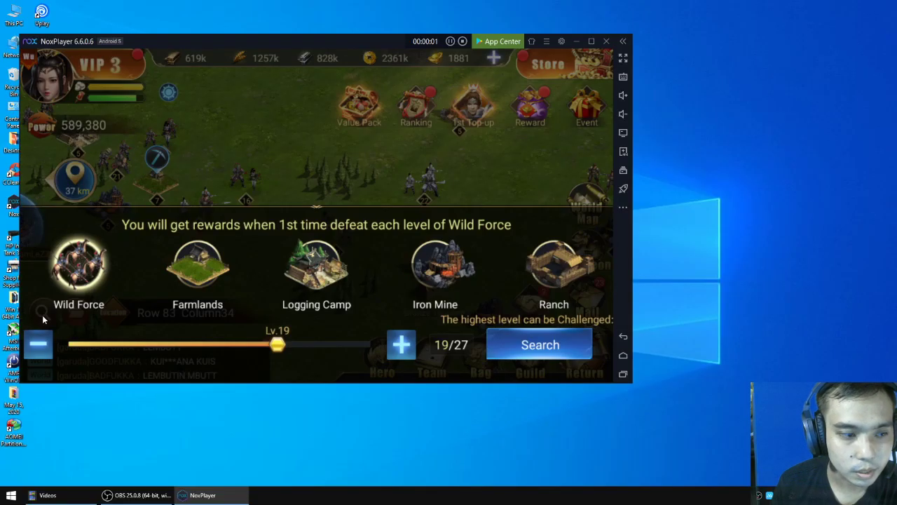
- Send Troop1 to Lv.19 Saber Calvary at (74,17) and Troop2 to (90,30)
left_click(539, 344)
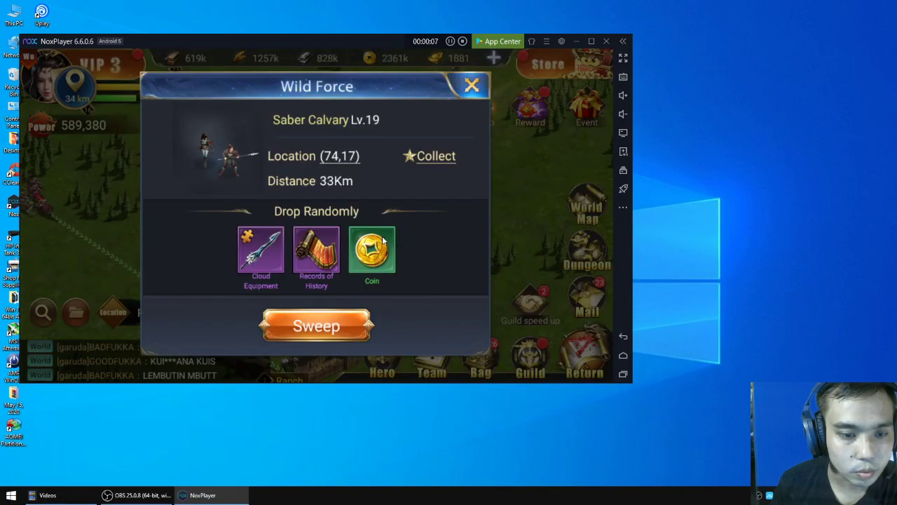
left_click(317, 325)
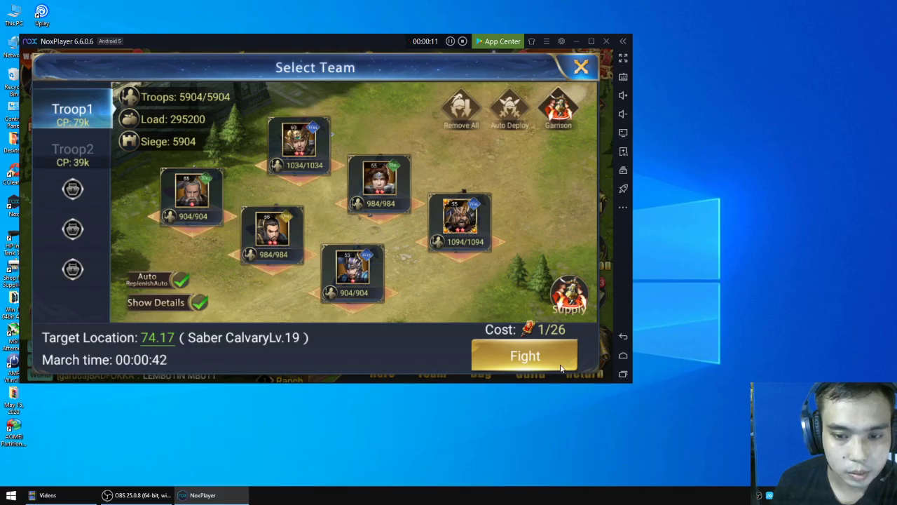
left_click(525, 355)
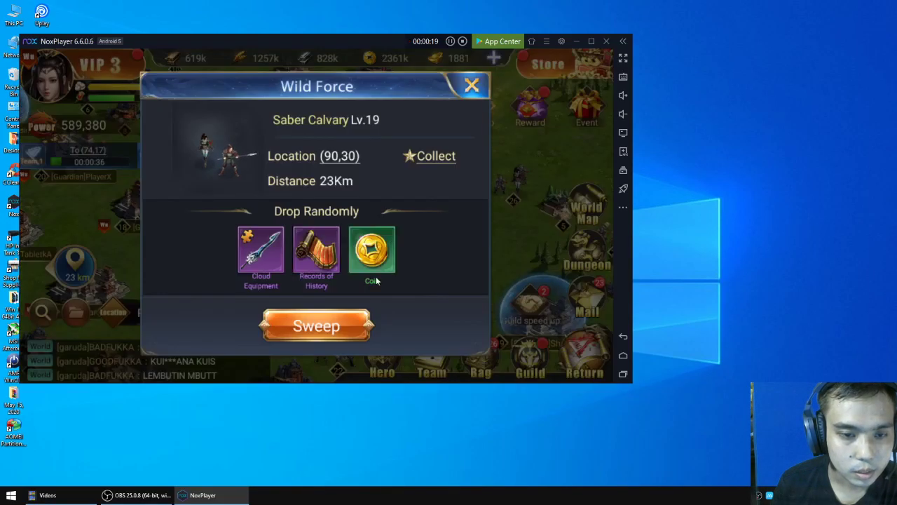
left_click(316, 325)
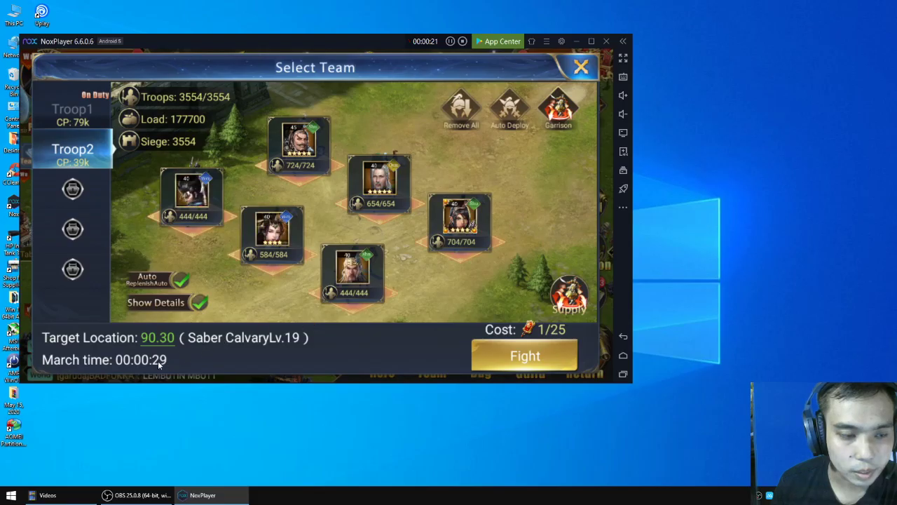
left_click(525, 355)
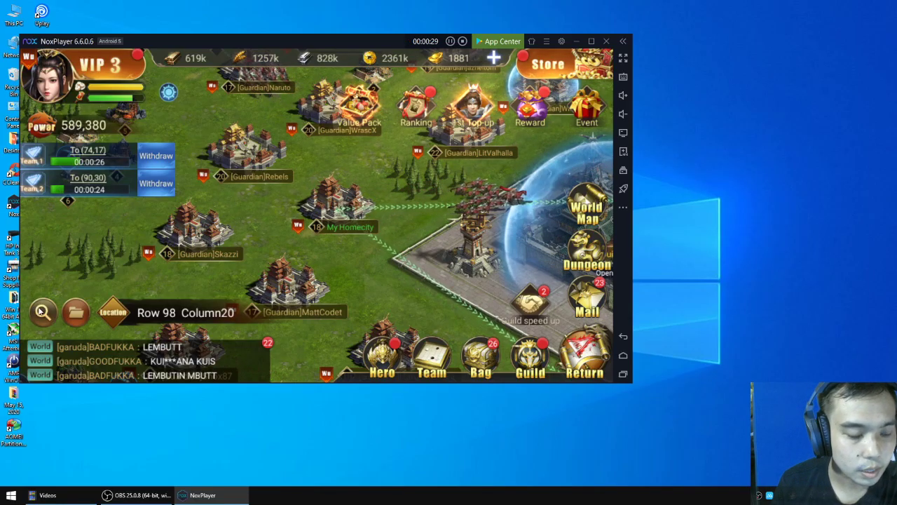
mouse_move(254, 223)
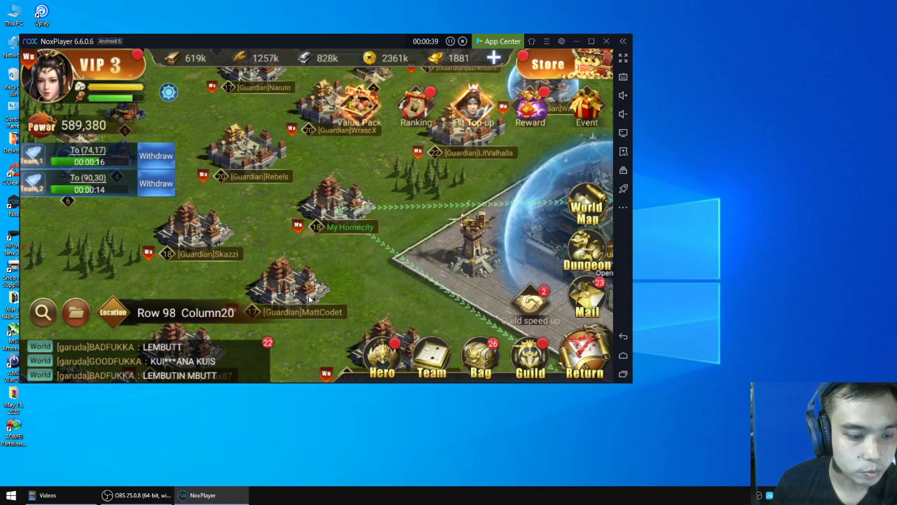
mouse_move(203, 495)
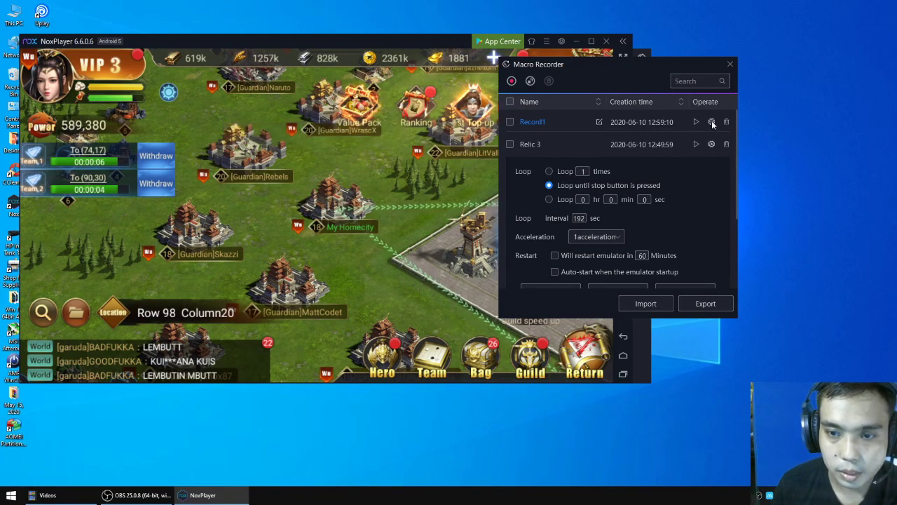
- Set Record1's loop to 24 repeats with a 300-second interval and save
left_click(711, 122)
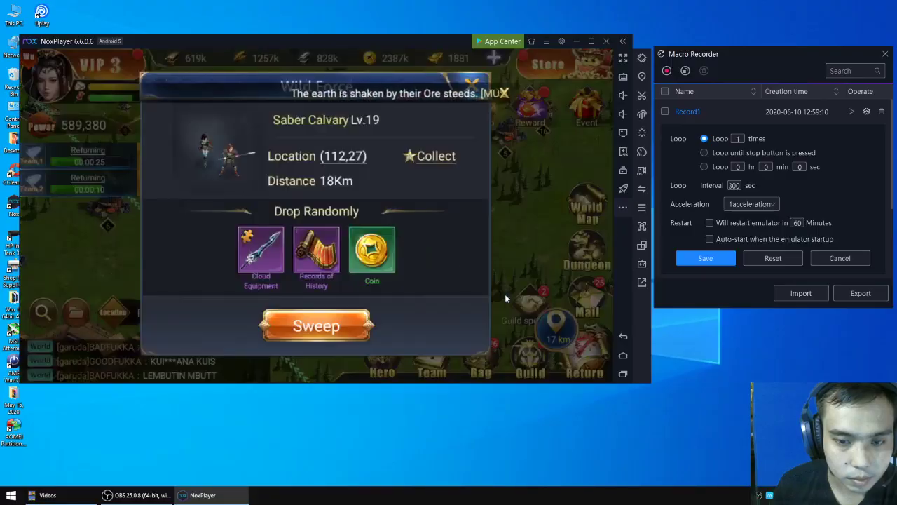
left_click(316, 325)
type("24")
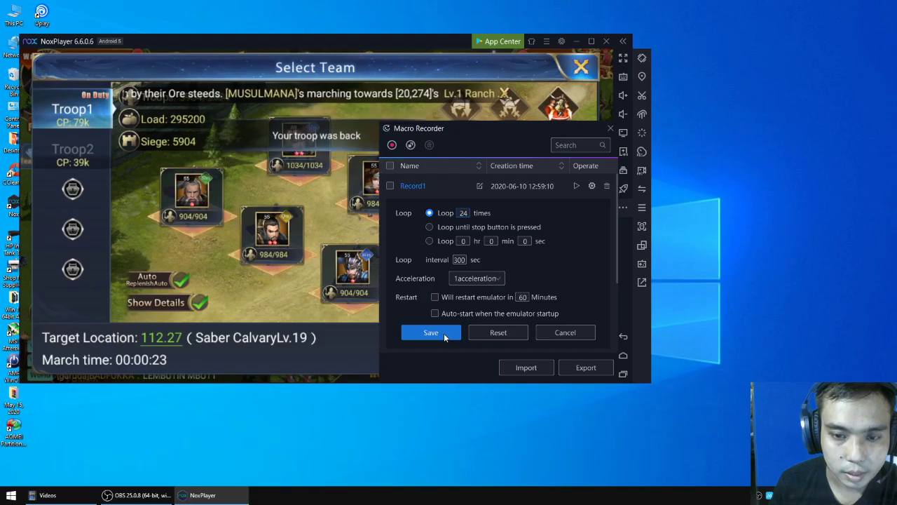
left_click(431, 332)
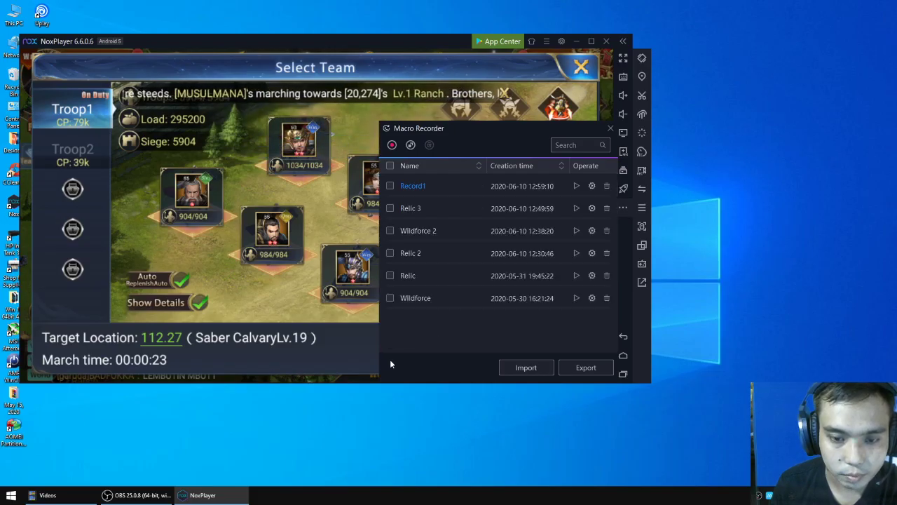
- Rename the Record1 macro to 'Wildforce 3'
left_click(580, 66)
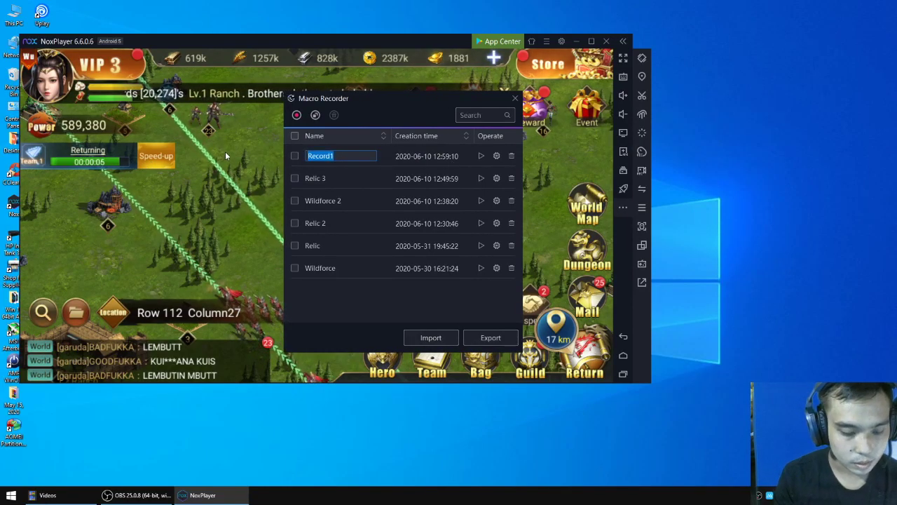
type("Wildforce 3")
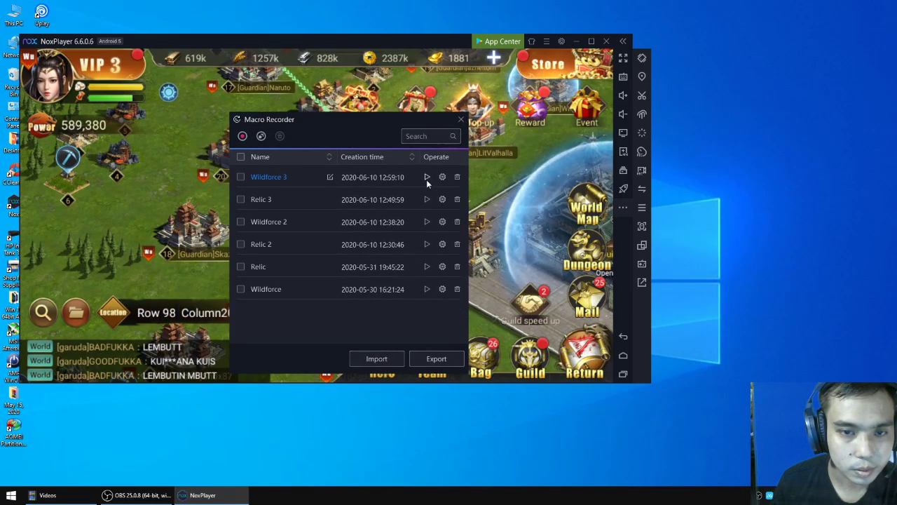
- Play the Wildforce 3 macro from the Macro Recorder list
left_click(427, 177)
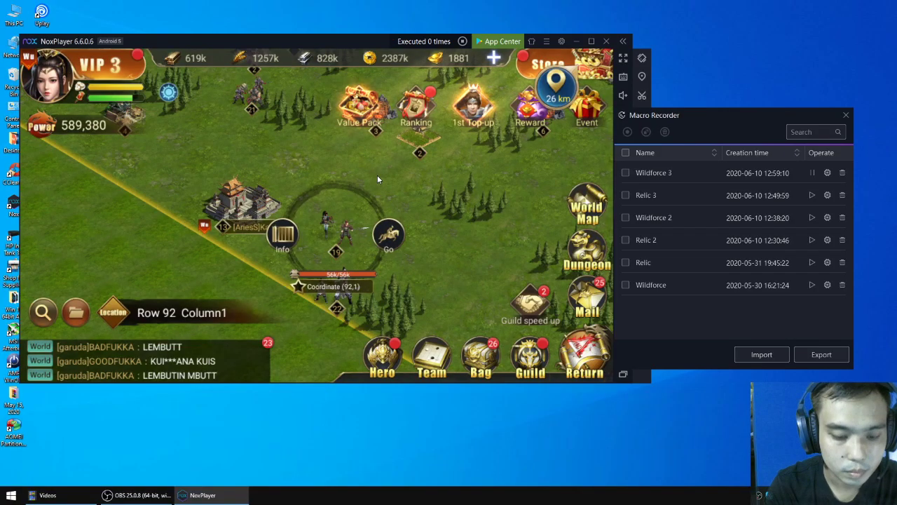
- Let Wildforce 3 march both teams toward Wild Force targets at (92,1) and (83,34)
left_click(389, 235)
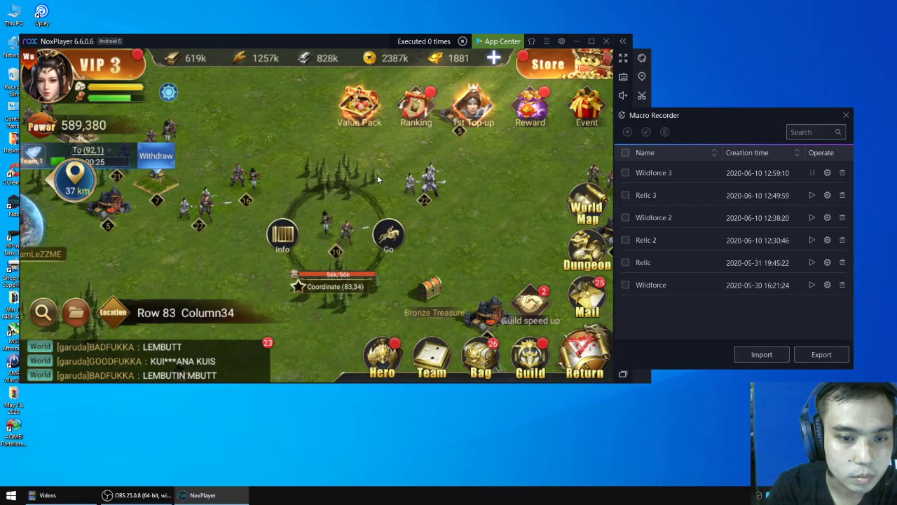
left_click(388, 235)
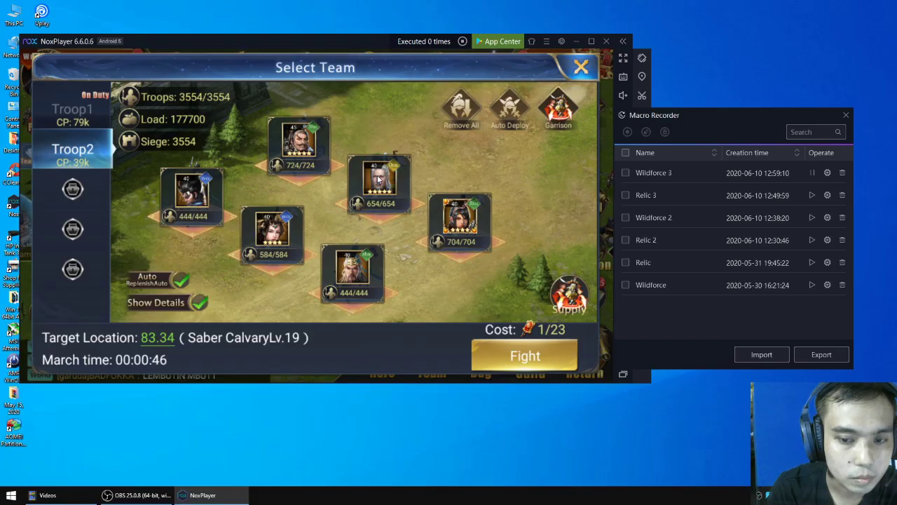
left_click(525, 356)
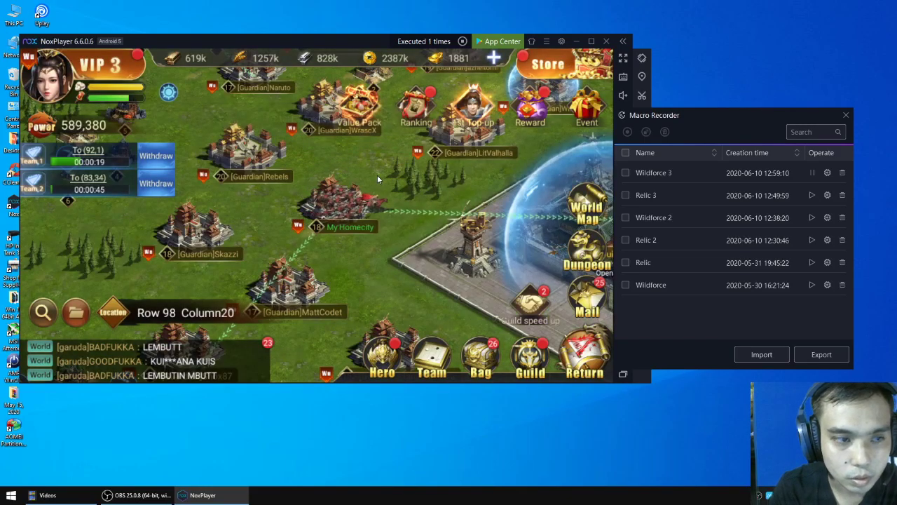